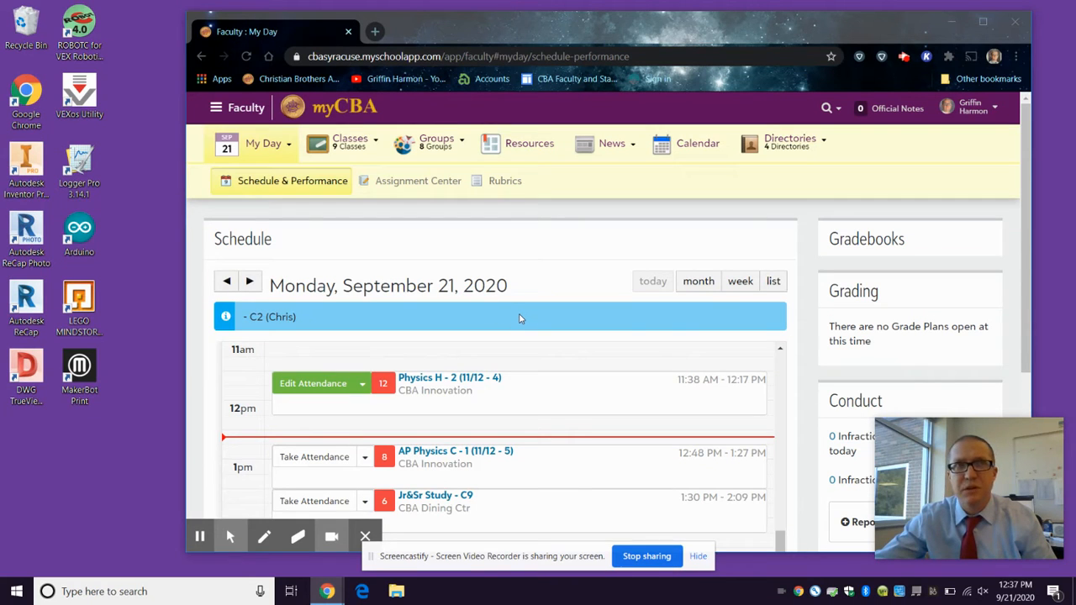
pyautogui.moveTo(462, 256)
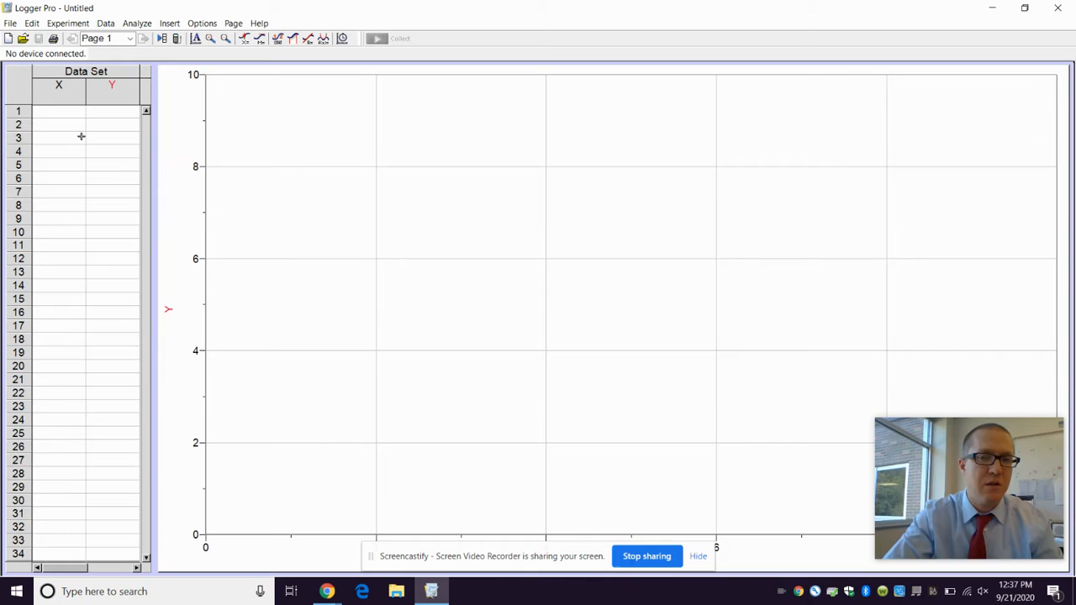
pyautogui.moveTo(143, 136)
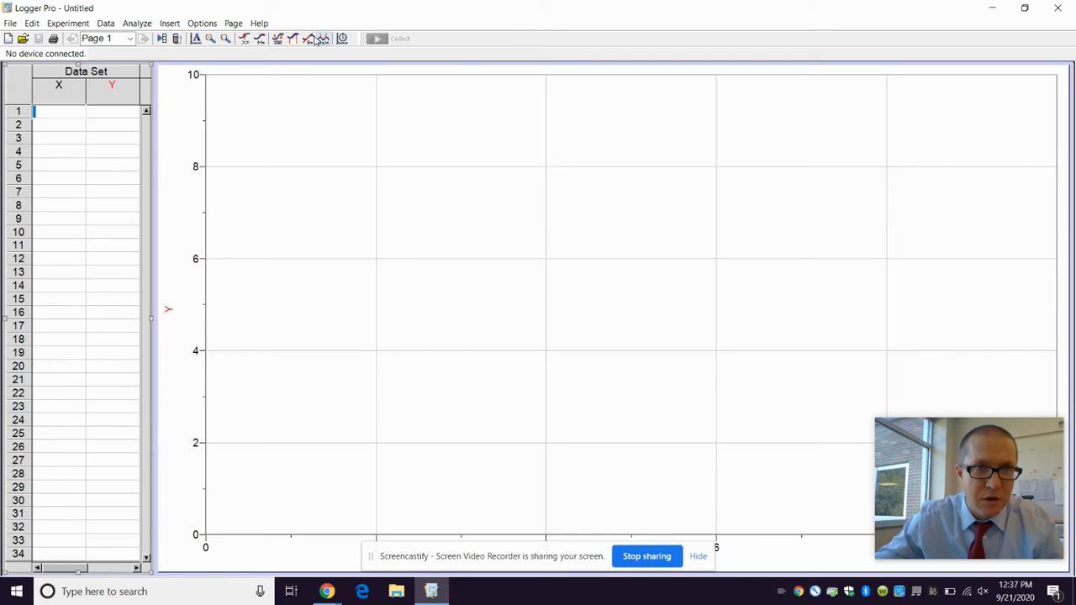
pyautogui.moveTo(211, 39)
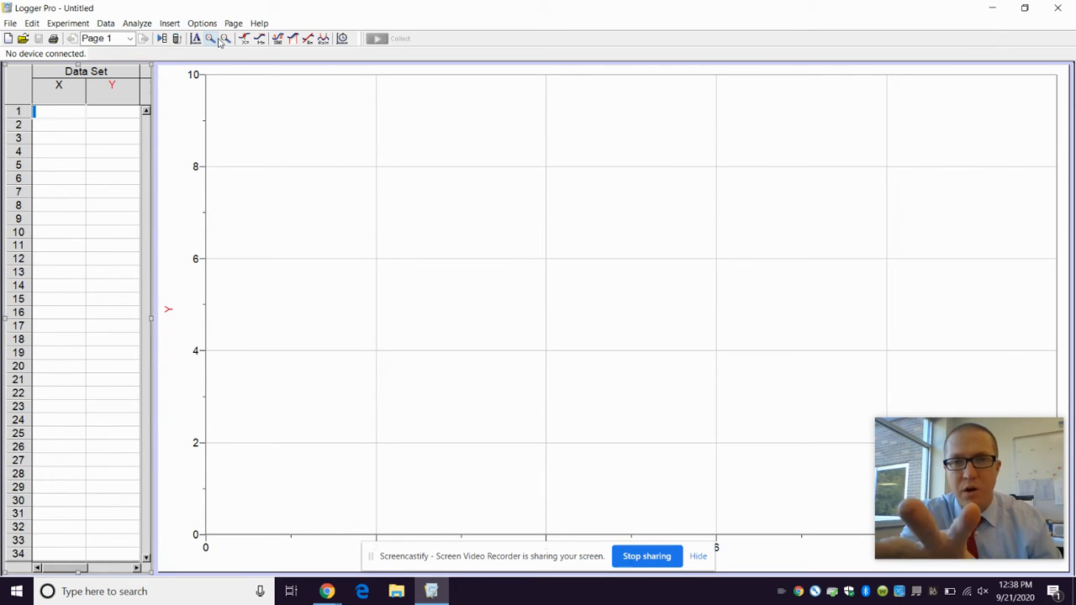
pyautogui.moveTo(225, 39)
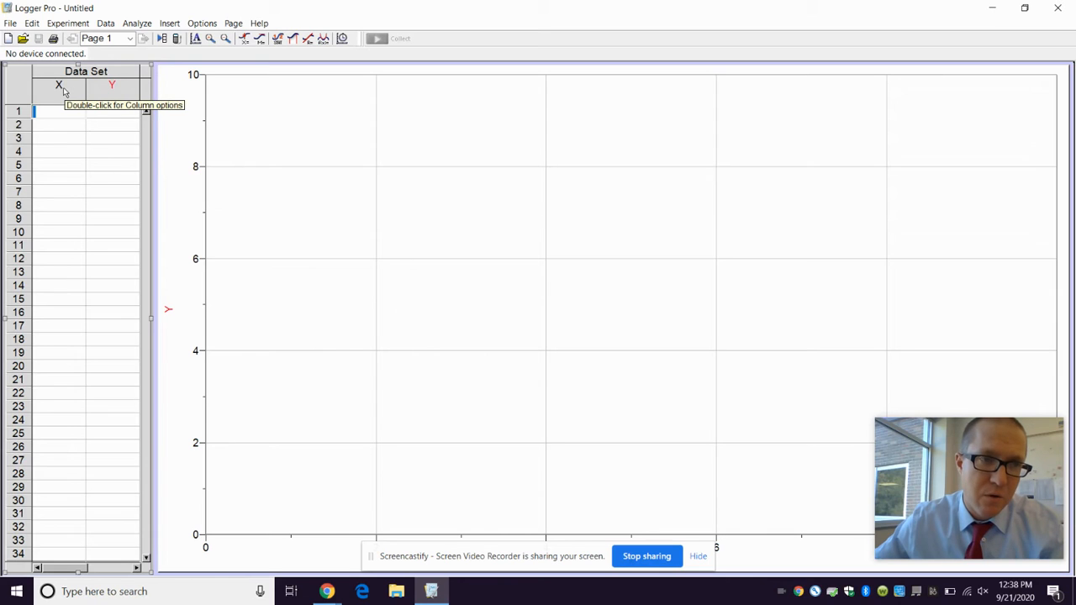
pyautogui.moveTo(760, 508)
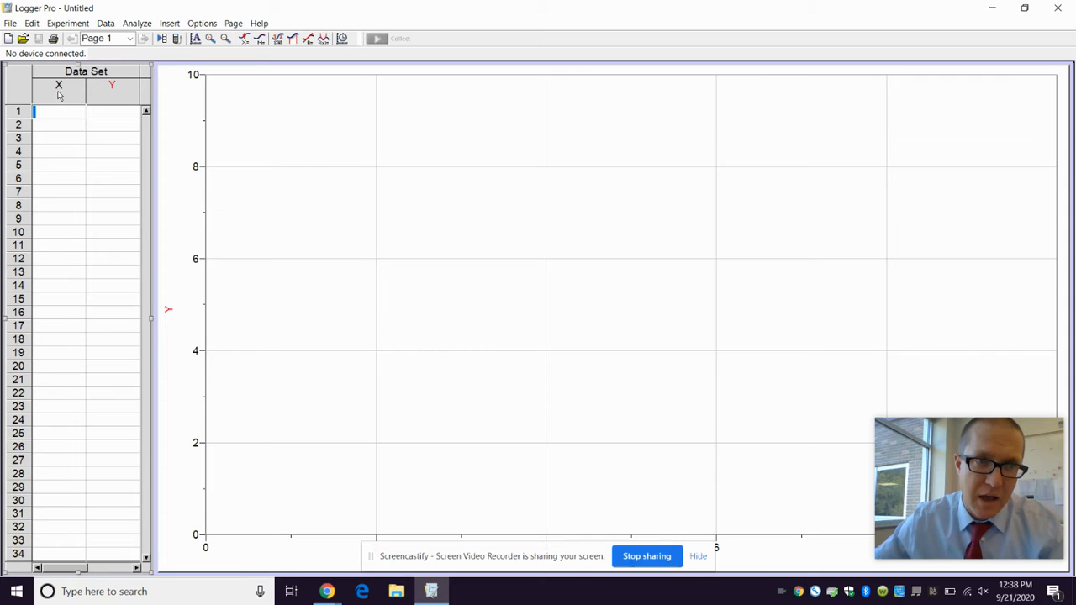
pyautogui.moveTo(397, 453)
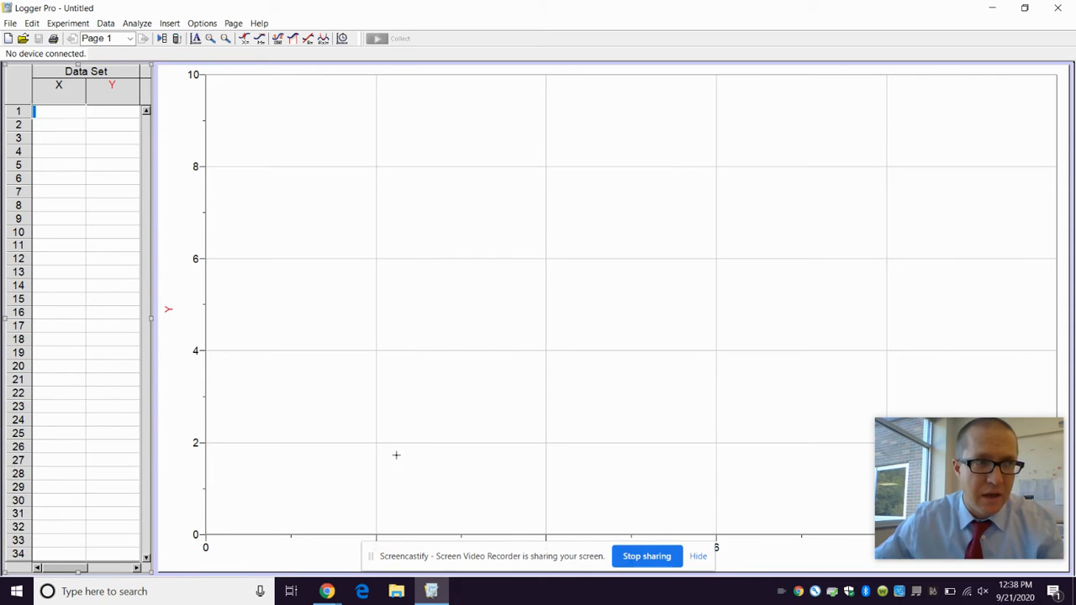
pyautogui.moveTo(168, 251)
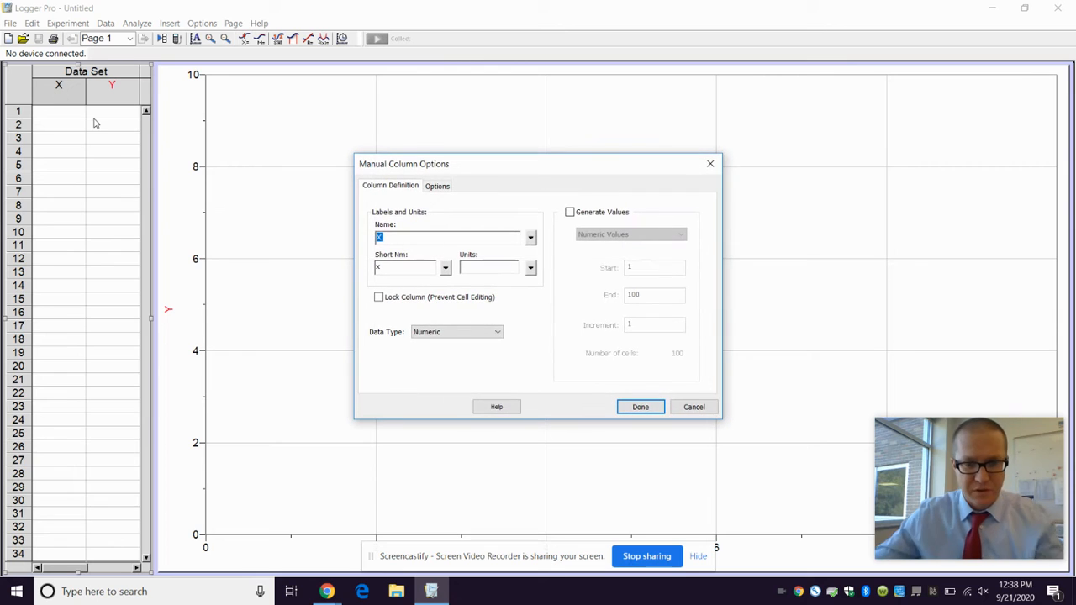
# Label the first column 'Time' with units 's' and confirm the column options.
pyautogui.write('Time')
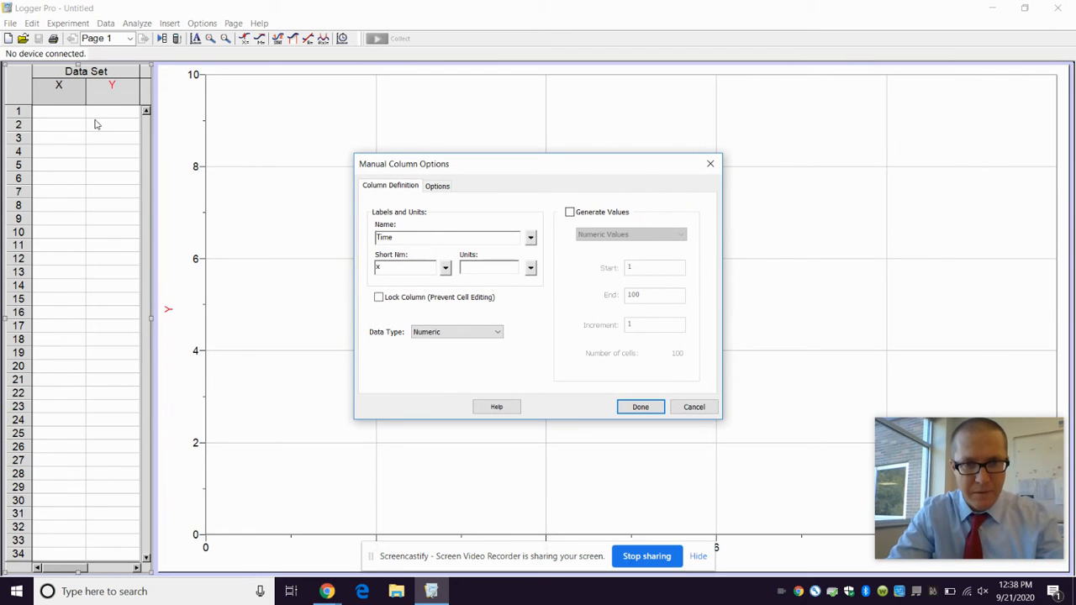
pyautogui.click(450, 236)
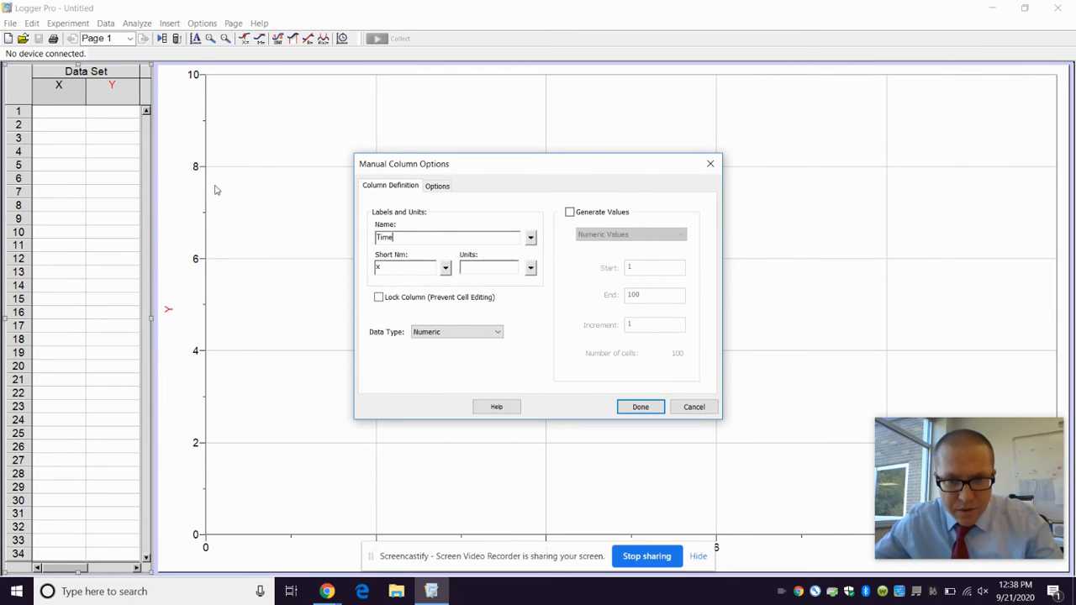
pyautogui.moveTo(420, 235)
pyautogui.write('t')
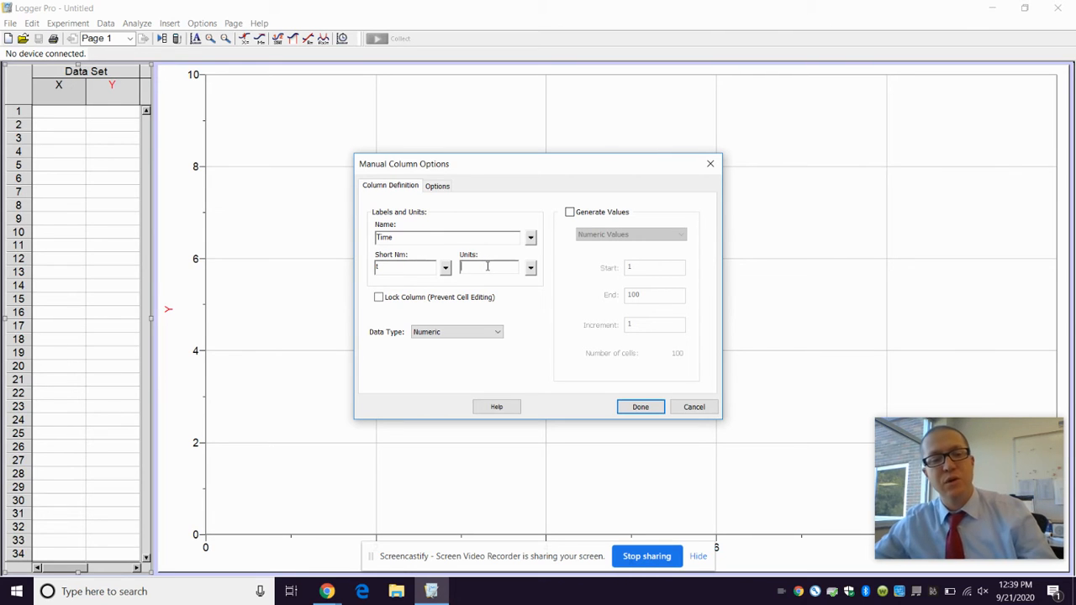
pyautogui.write('s')
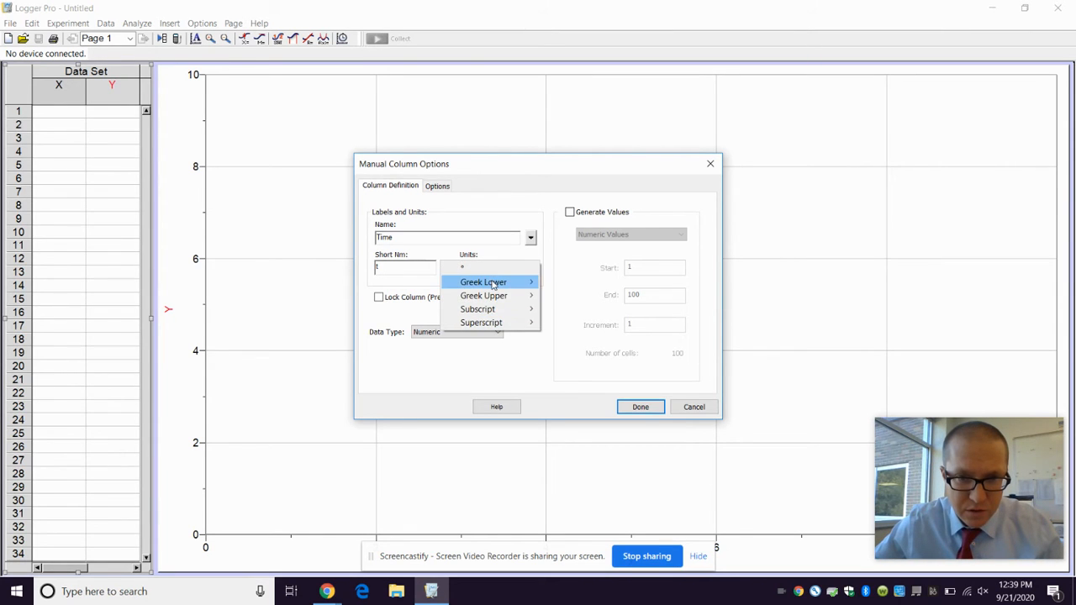
pyautogui.moveTo(477, 310)
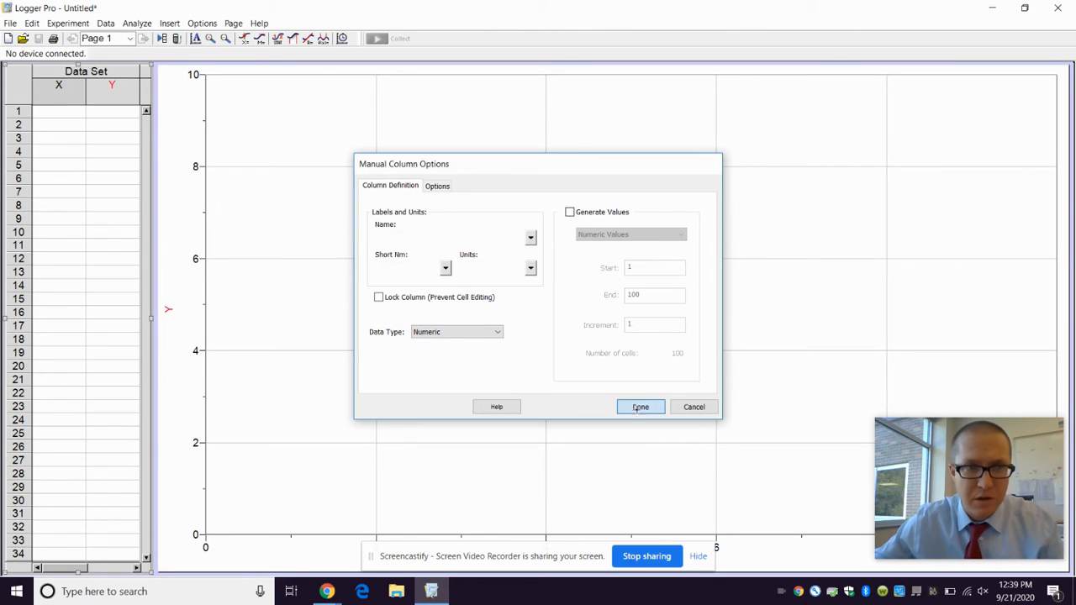
pyautogui.click(639, 407)
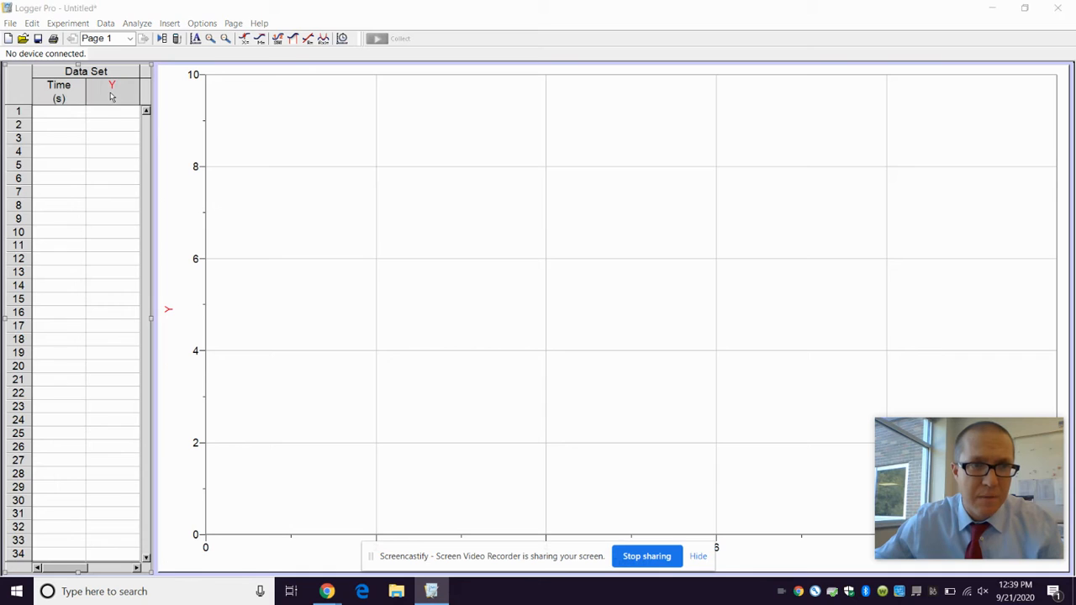
# Label the Y column 'Position' with units 'm' so the vertical axis reads Position (m).
pyautogui.doubleClick(111, 90)
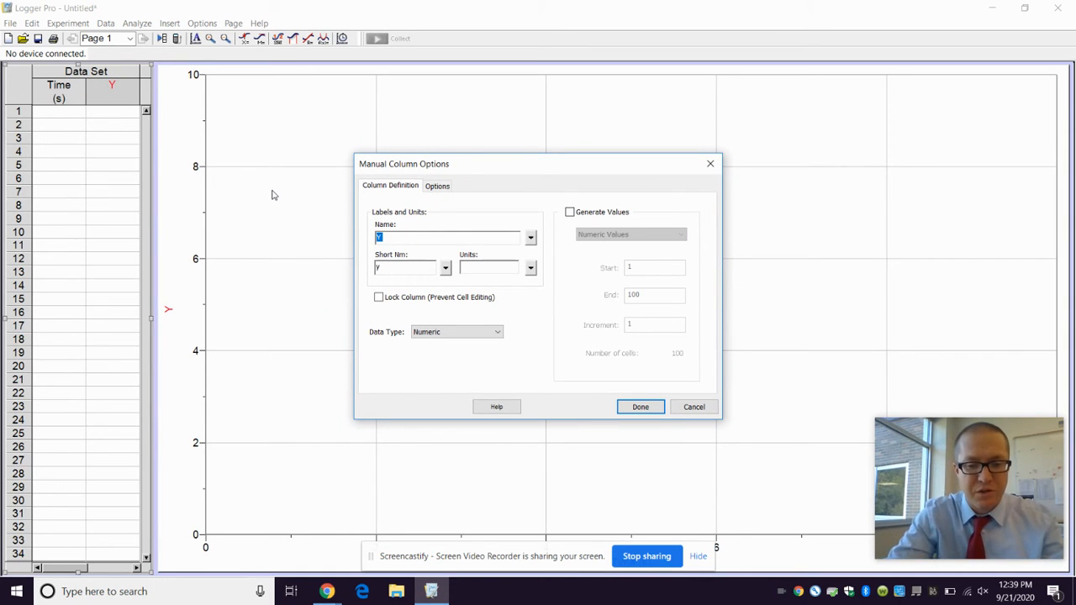
pyautogui.write('Position')
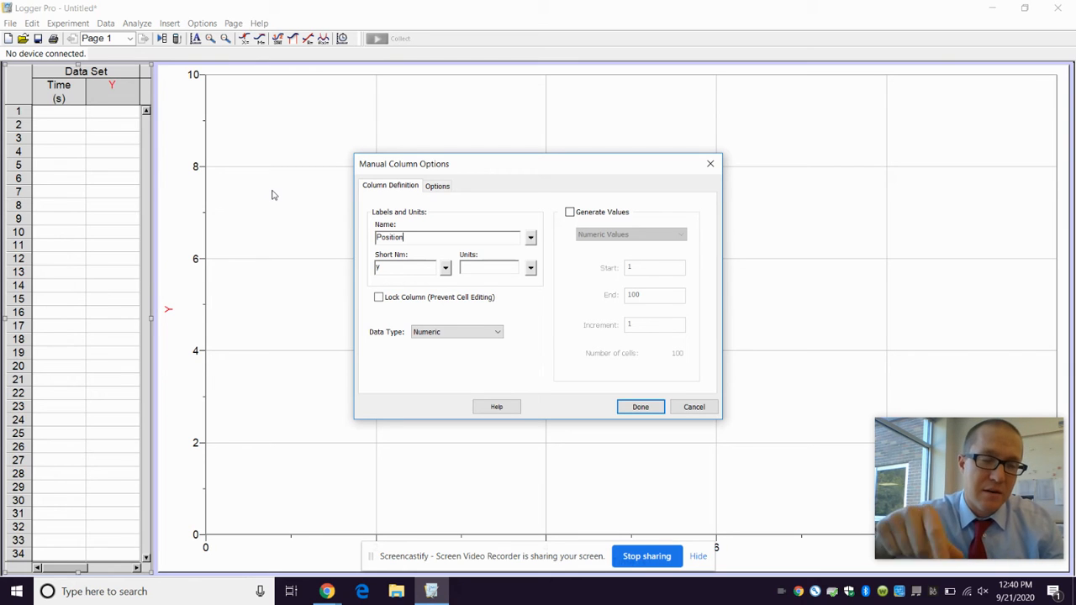
pyautogui.moveTo(50, 244)
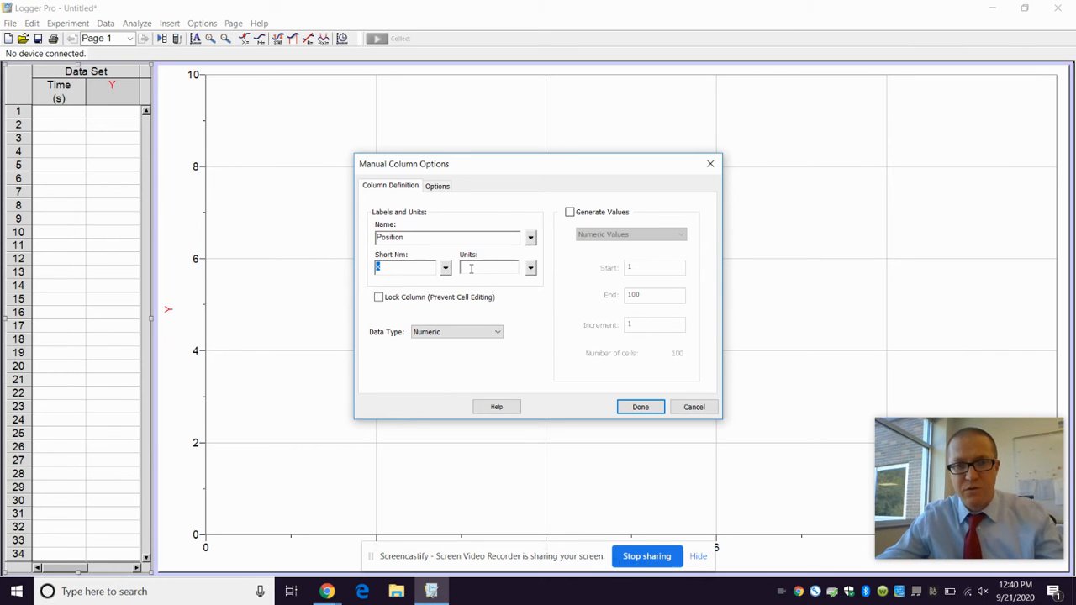
pyautogui.write('m')
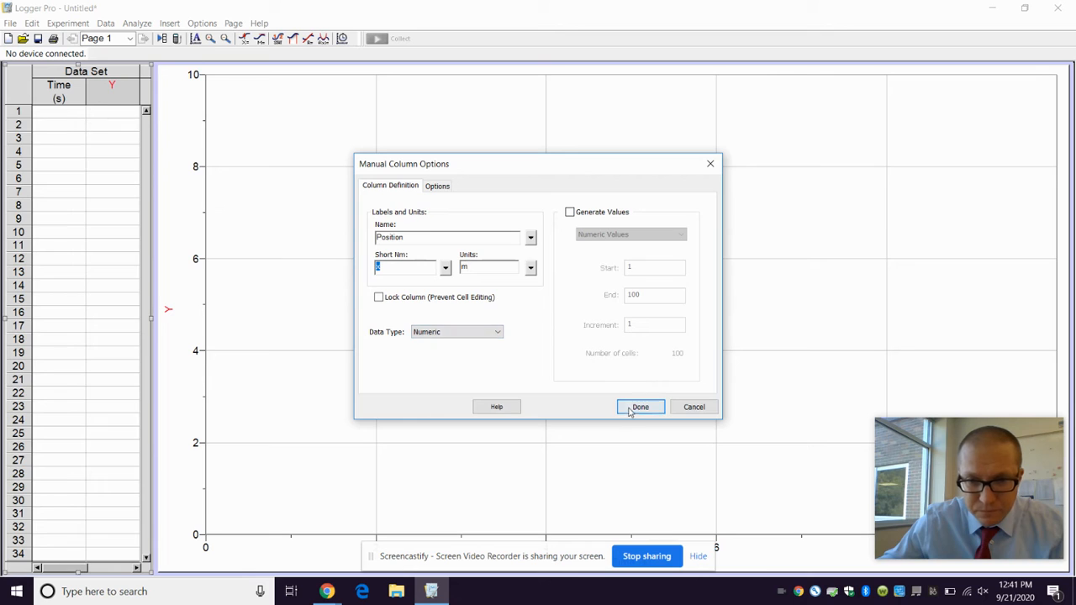
pyautogui.click(639, 407)
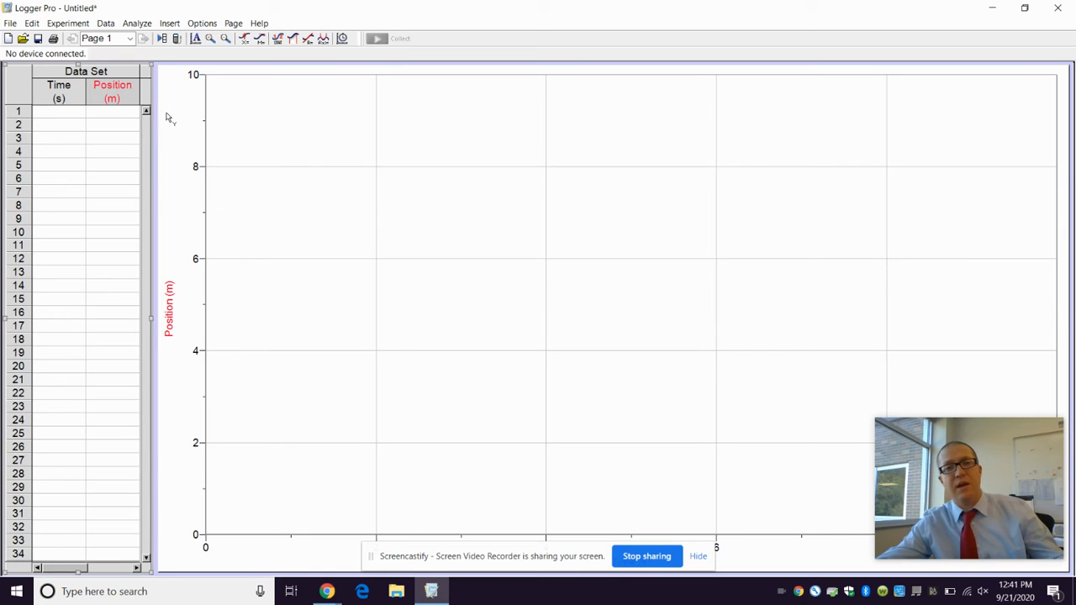
pyautogui.moveTo(132, 165)
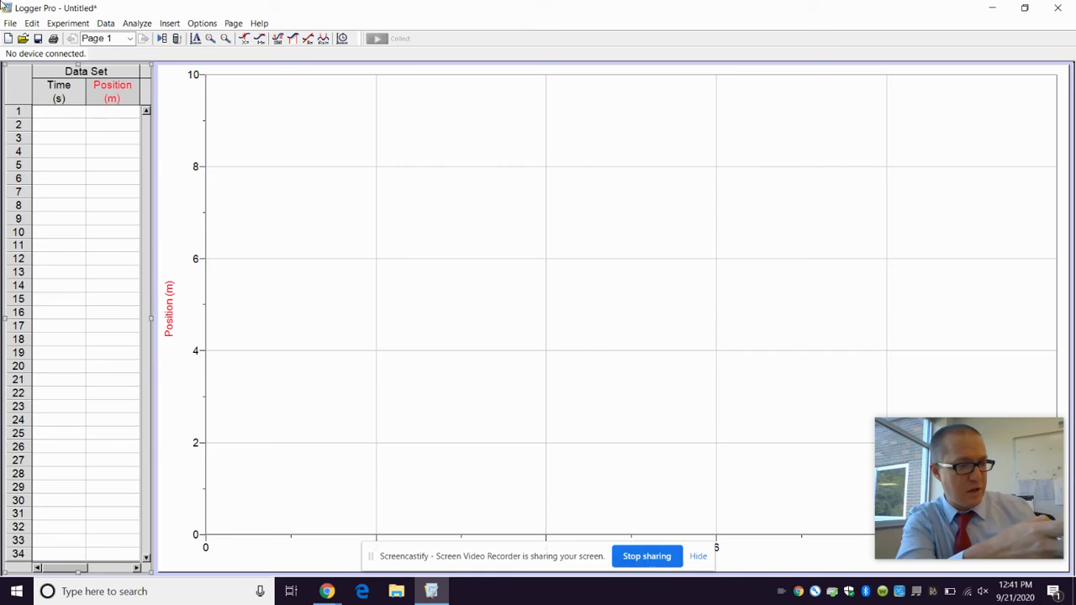
pyautogui.moveTo(27, 138)
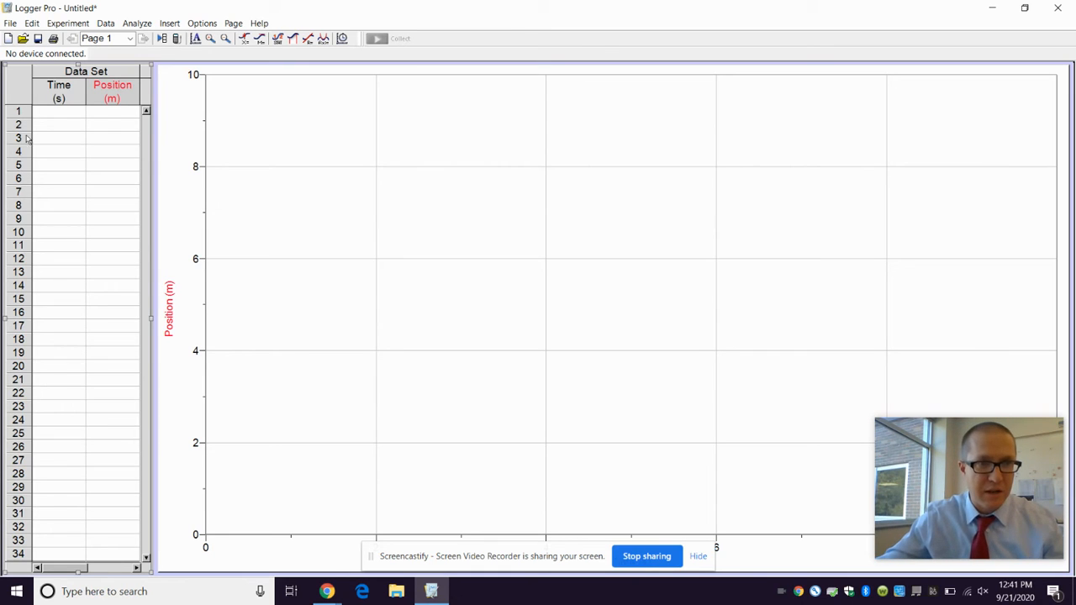
# Enter the Time values 1.35, 3.96, 6.2, 9.07, 10, 11 down the Time column, then move to Position.
pyautogui.click(58, 111)
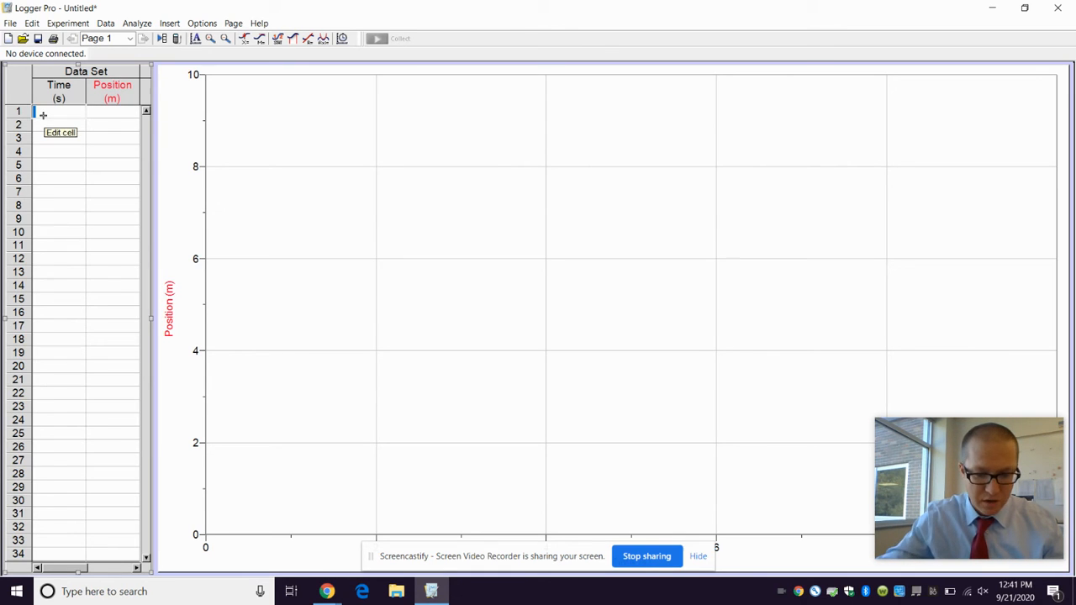
pyautogui.write('1.35')
pyautogui.click(59, 125)
pyautogui.write('2.77')
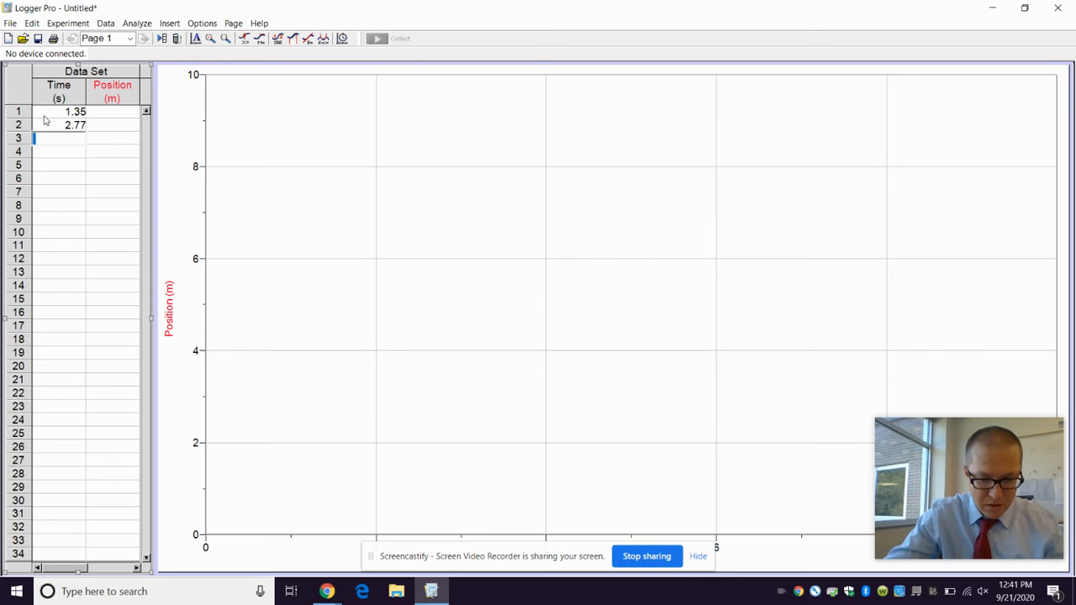
pyautogui.write('3.96')
pyautogui.click(59, 151)
pyautogui.write('5.31')
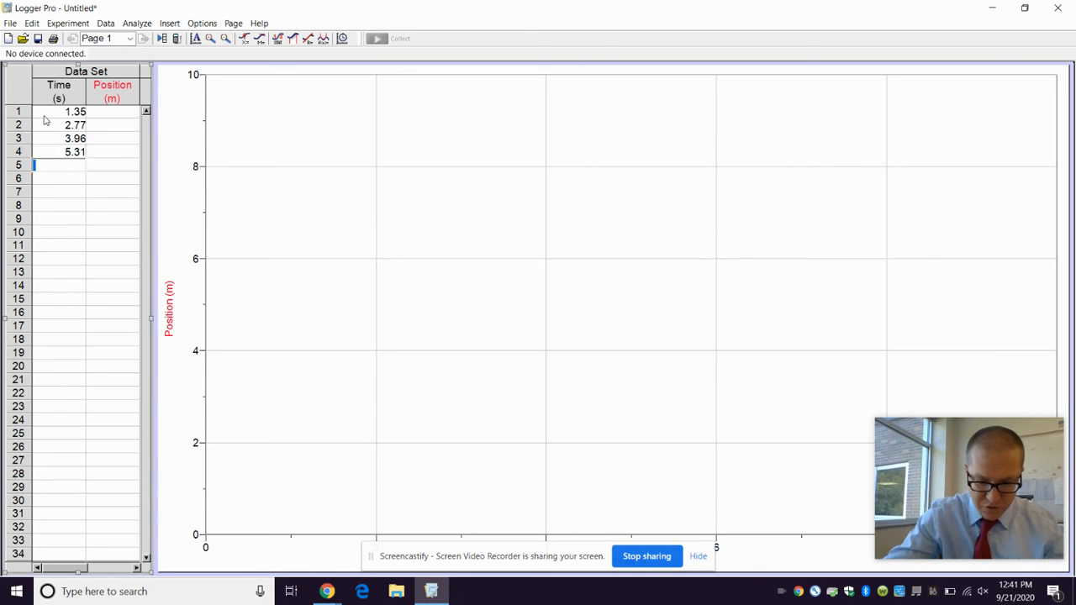
pyautogui.write('6.2')
pyautogui.click(59, 178)
pyautogui.write('7.68')
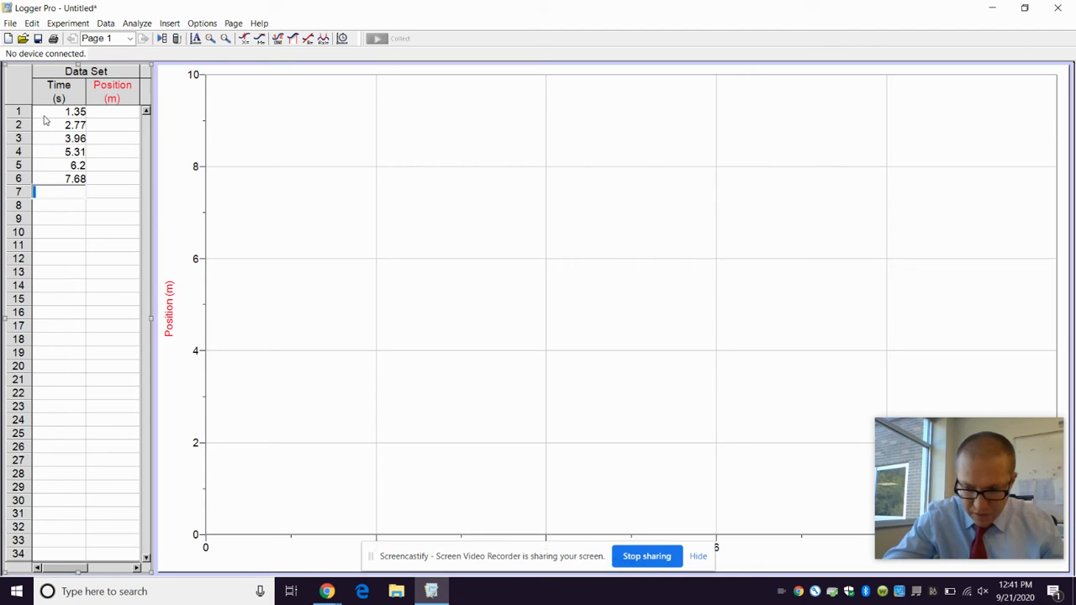
pyautogui.write('9.07')
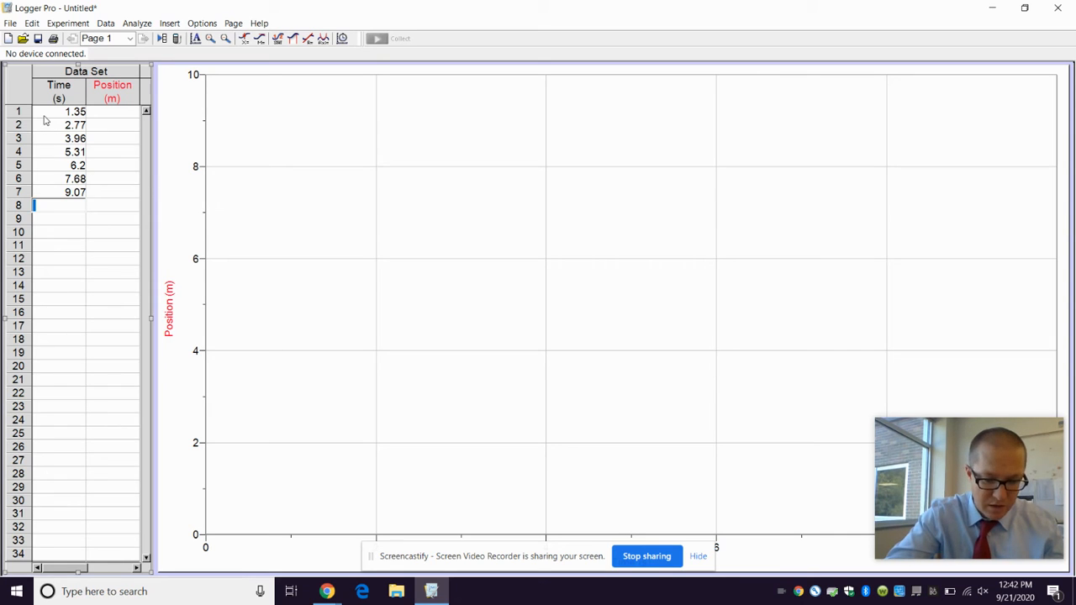
pyautogui.write('10.13')
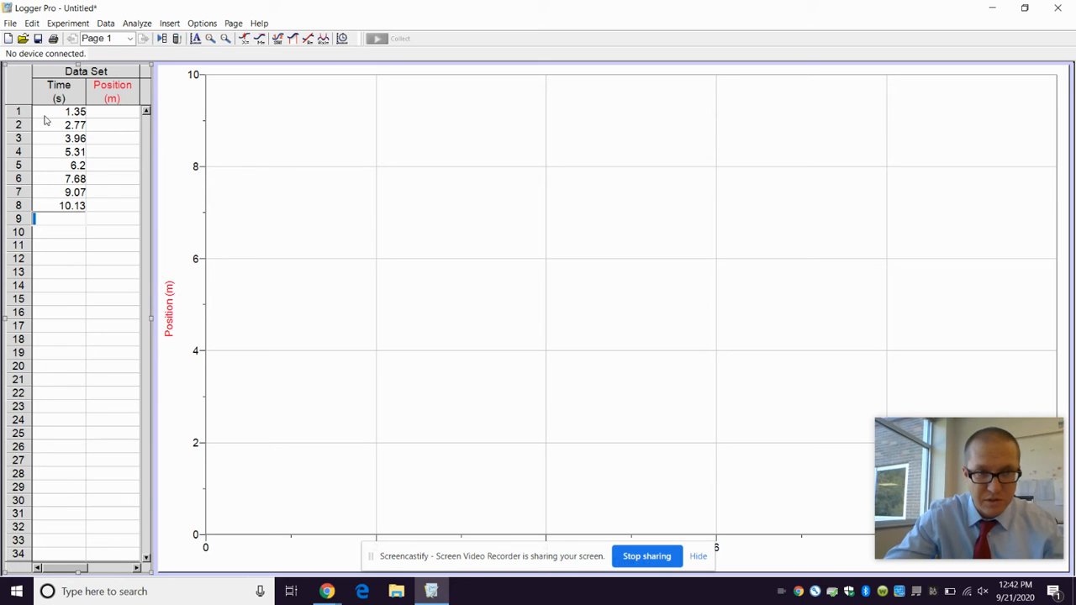
pyautogui.write('11.2')
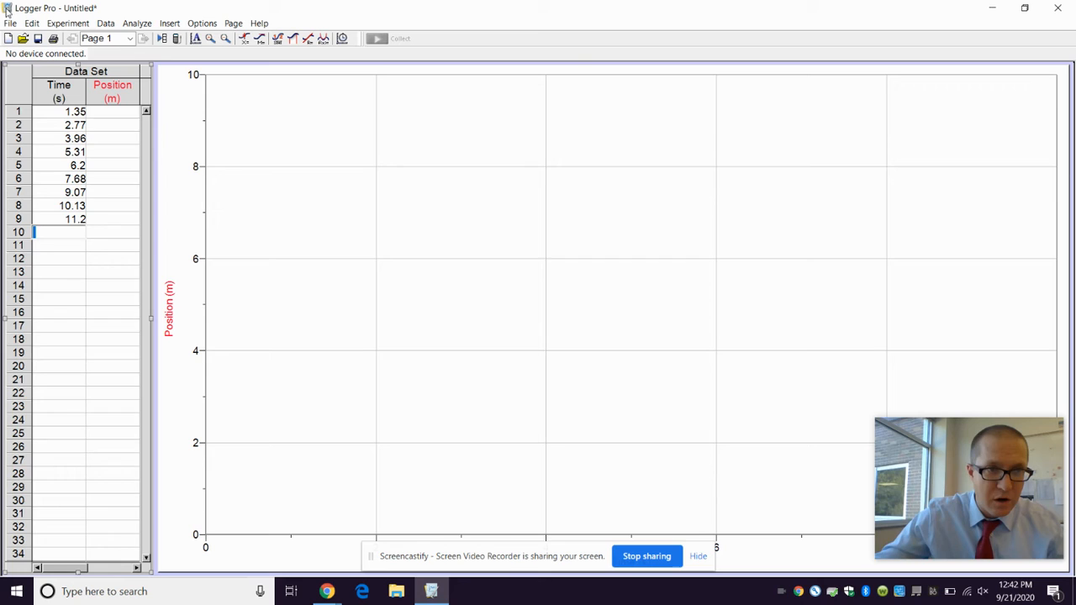
pyautogui.click(75, 111)
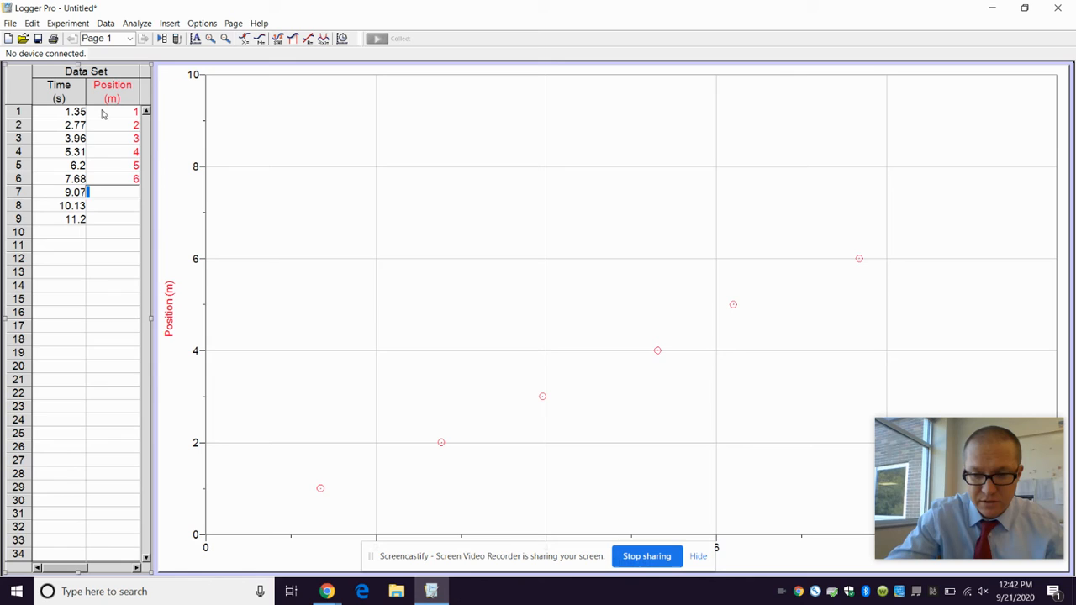
pyautogui.write('78')
pyautogui.click(112, 218)
pyautogui.write('9')
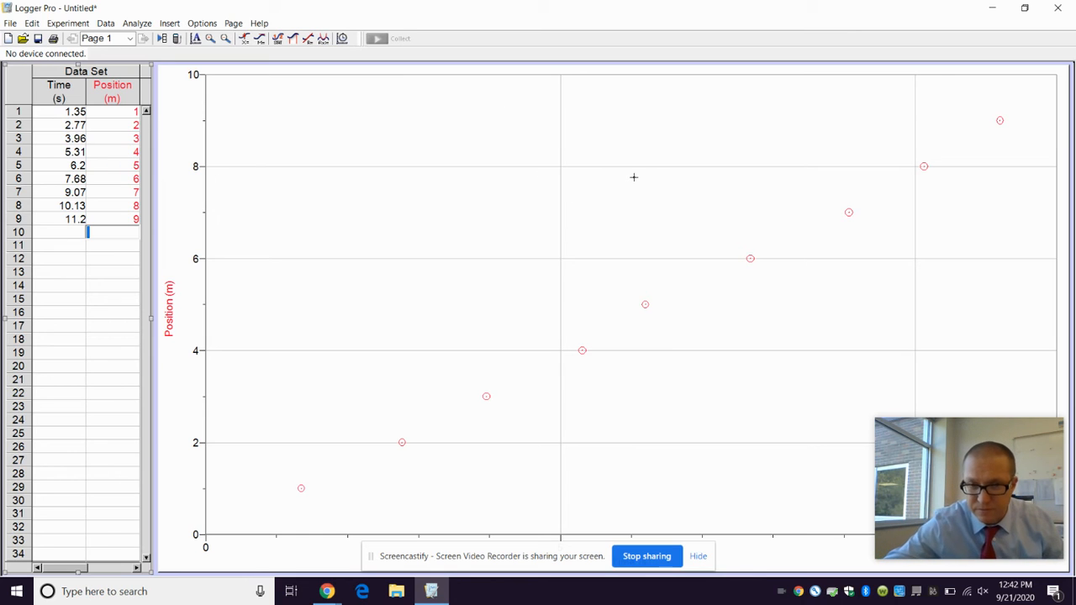
pyautogui.moveTo(447, 225)
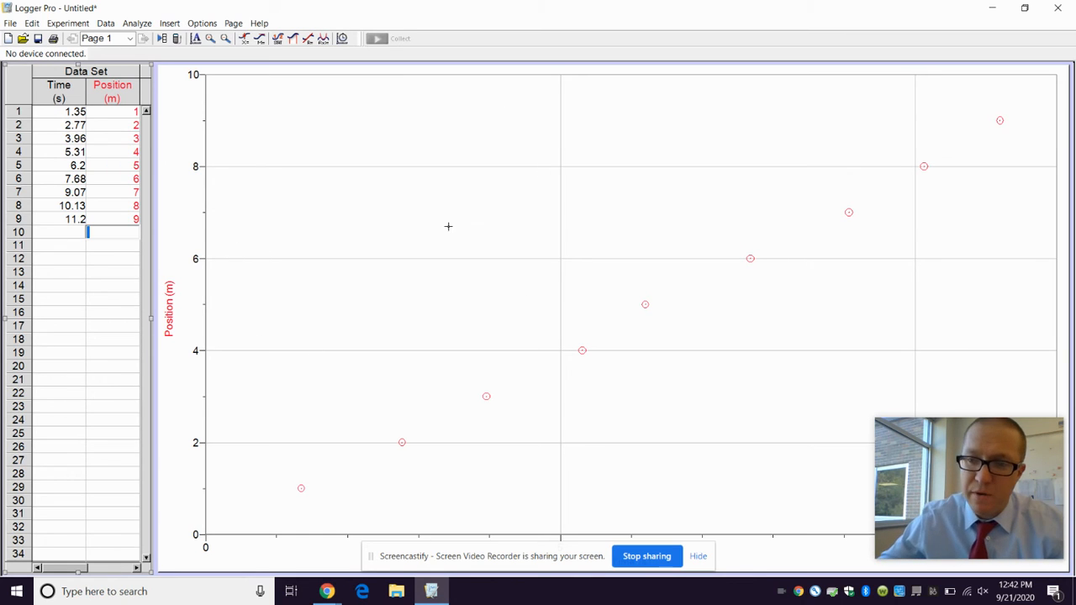
pyautogui.moveTo(198, 161)
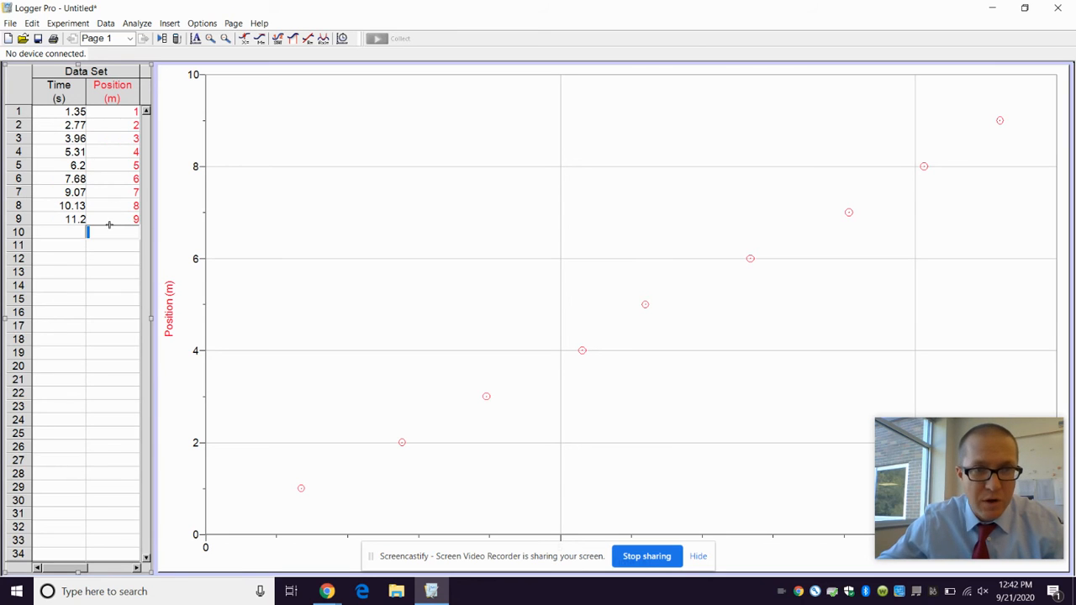
pyautogui.moveTo(514, 353)
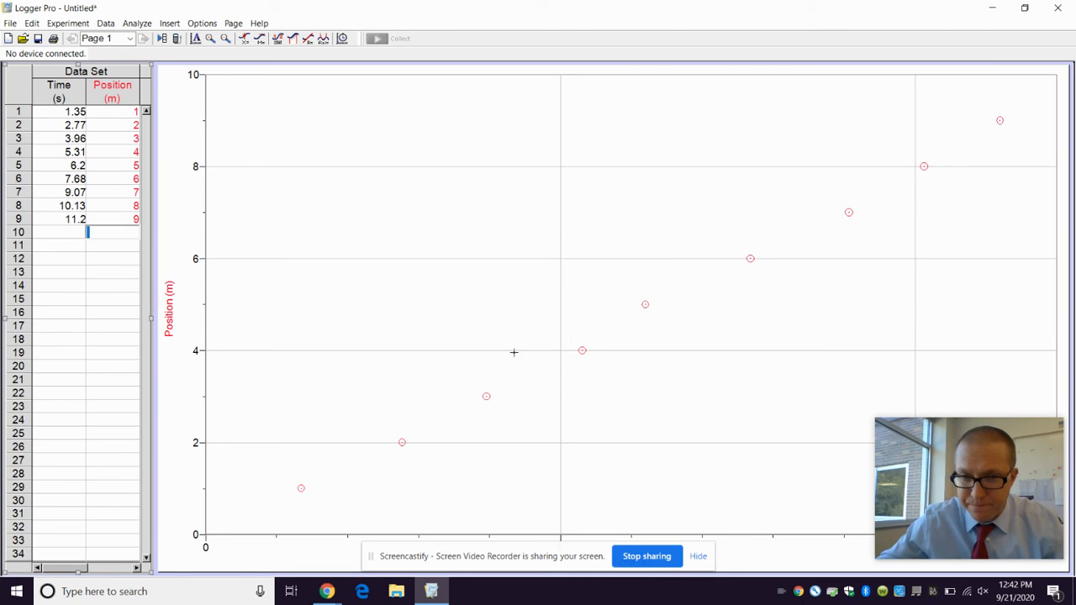
pyautogui.moveTo(397, 469)
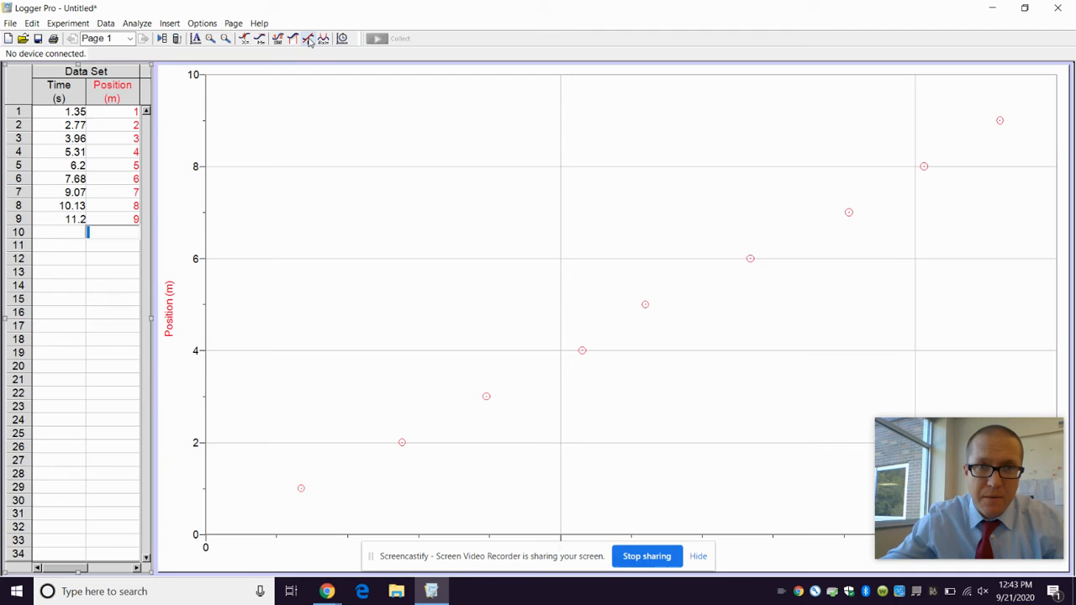
pyautogui.moveTo(309, 39)
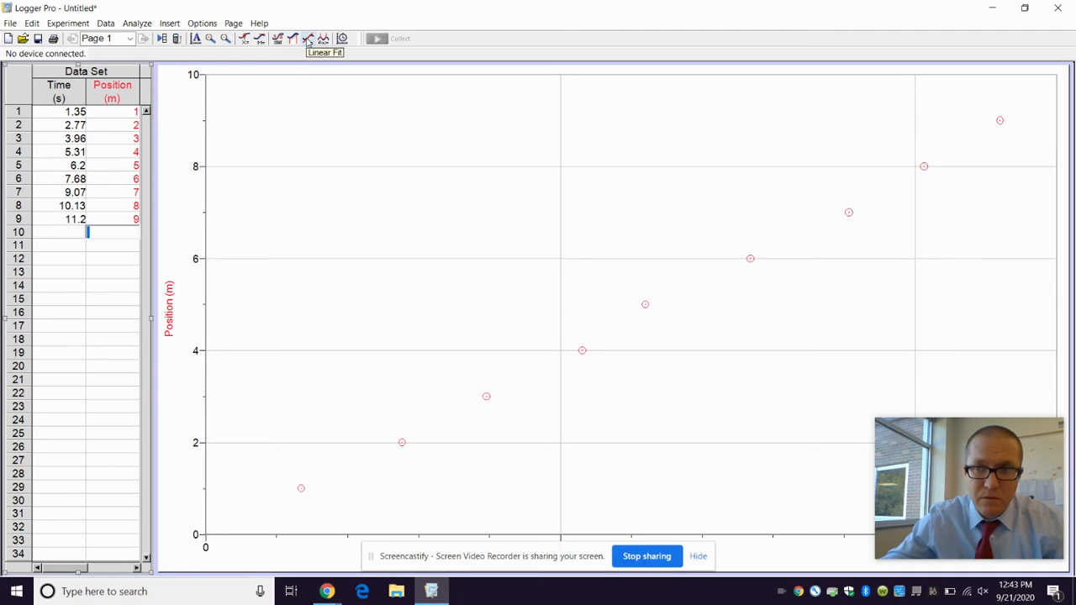
# Apply a Linear Fit giving slope 0.8088 m/s, intercept -0.1826 m, correlation 0.9992.
pyautogui.click(307, 39)
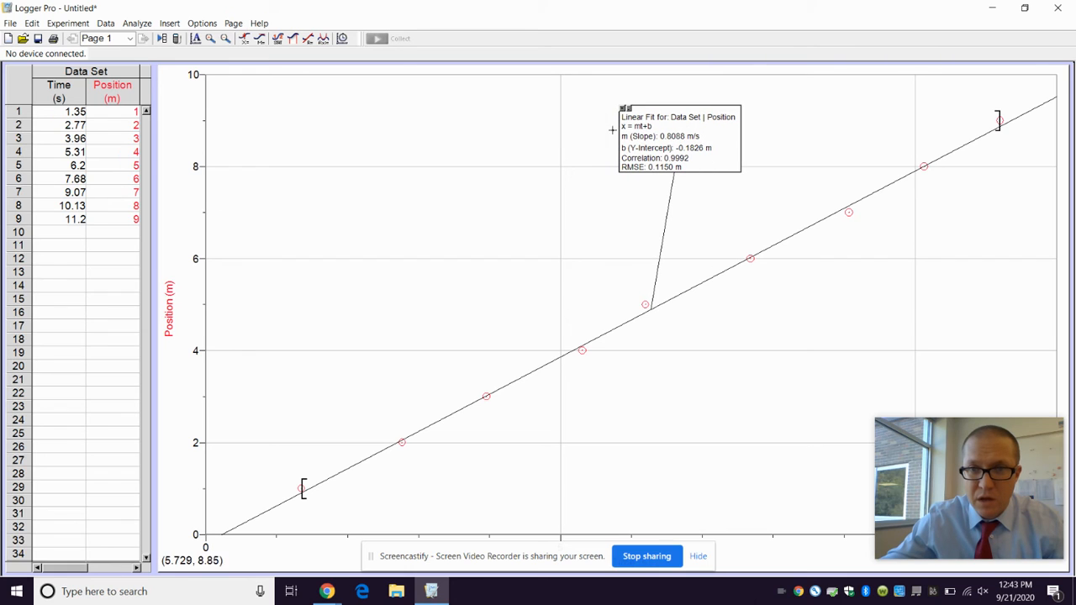
pyautogui.moveTo(659, 131)
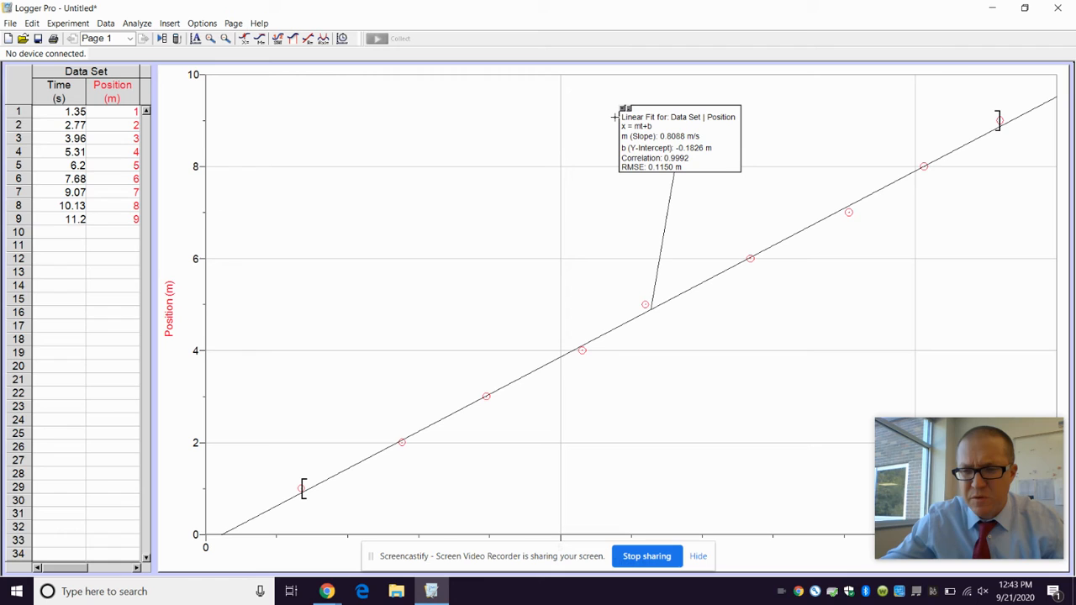
pyautogui.moveTo(611, 104)
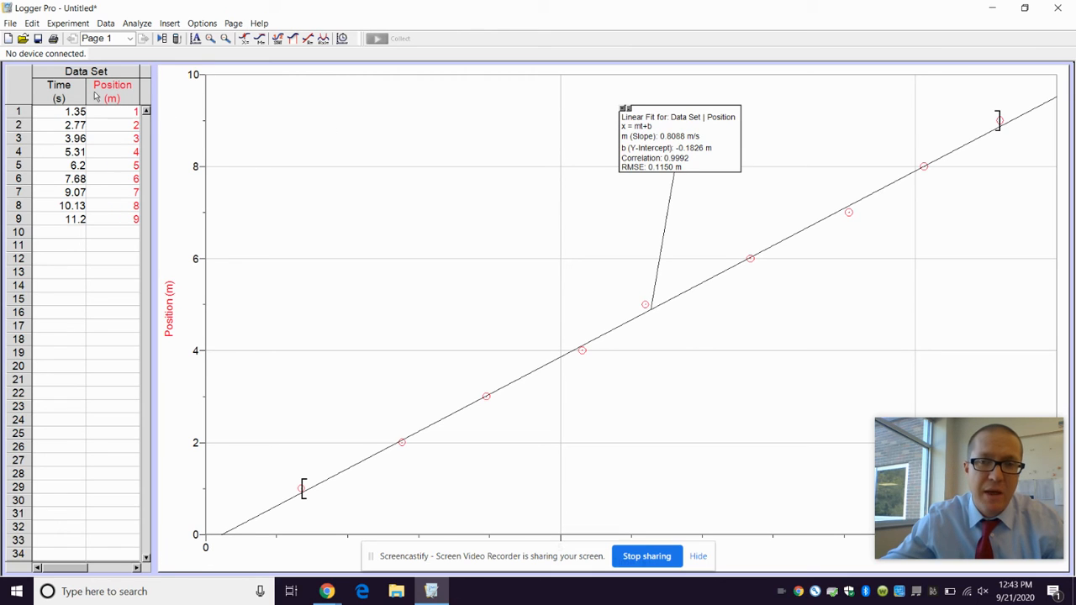
pyautogui.moveTo(357, 94)
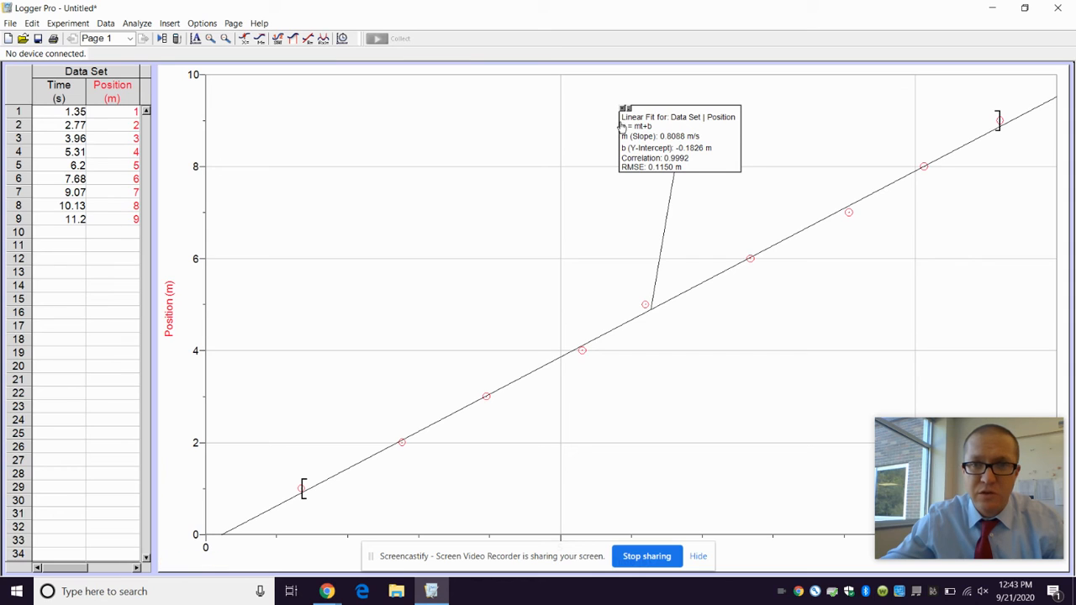
pyautogui.moveTo(642, 209)
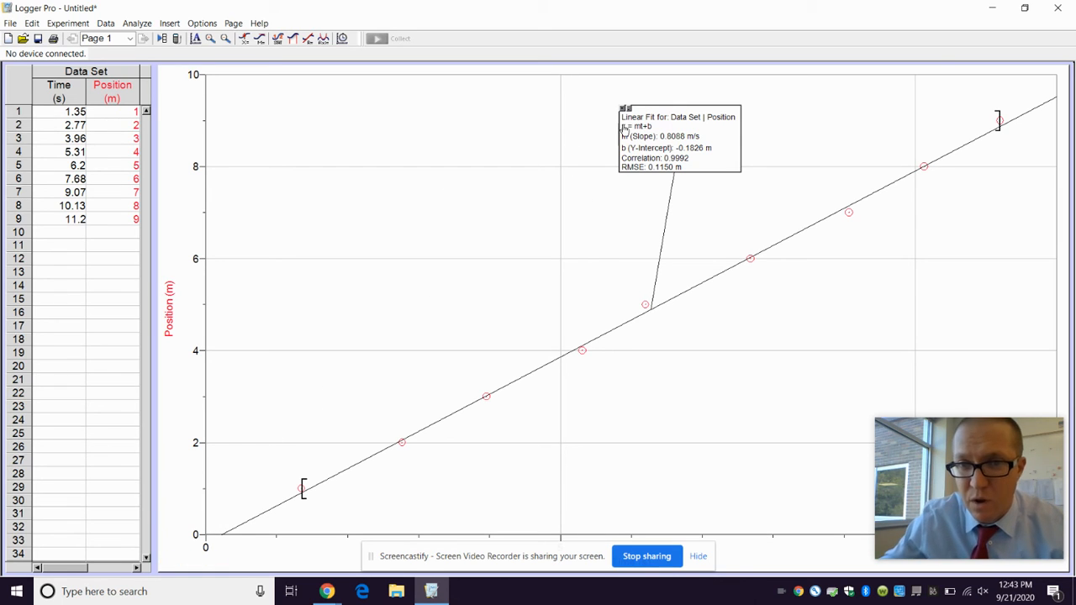
pyautogui.moveTo(397, 209)
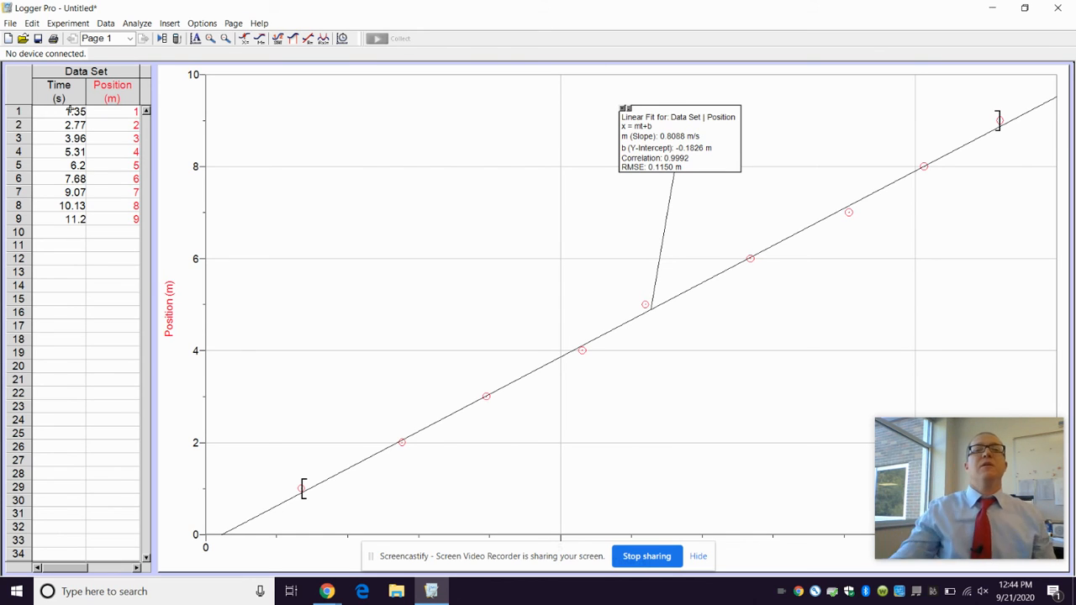
pyautogui.moveTo(498, 367)
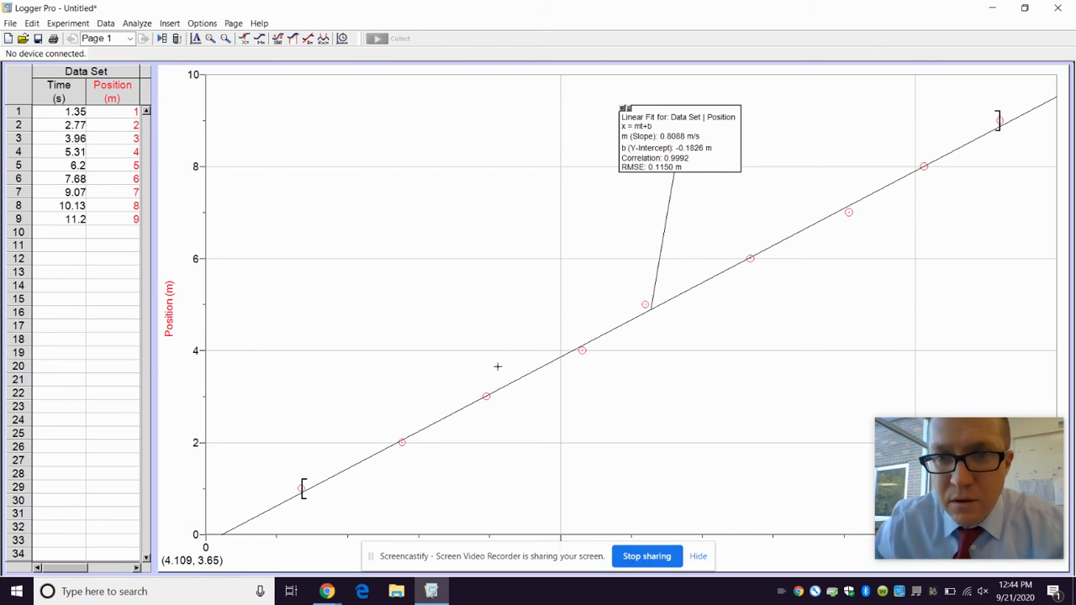
pyautogui.moveTo(585, 172)
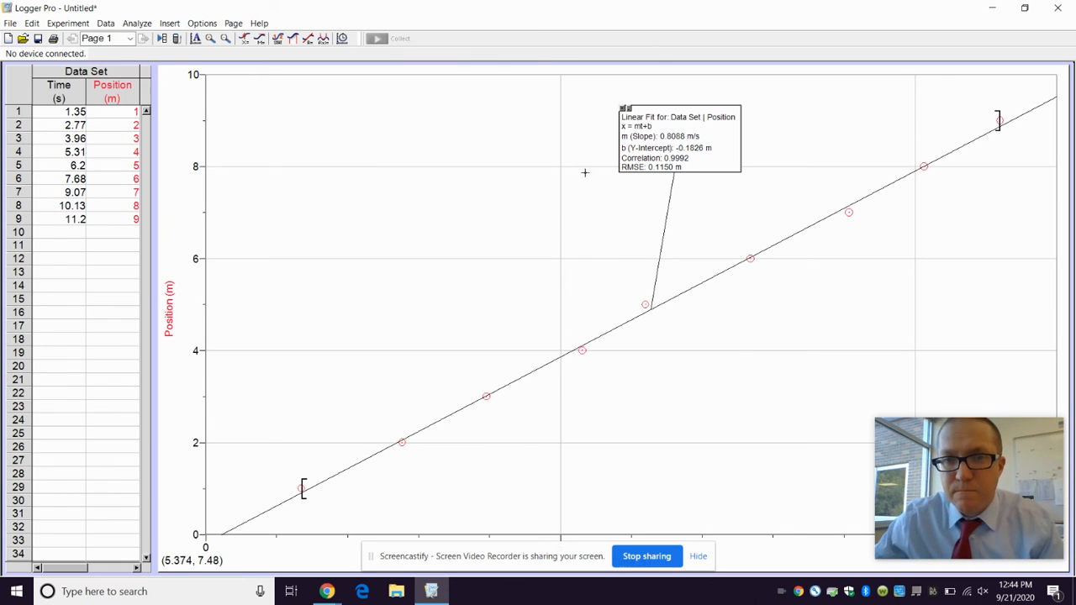
pyautogui.moveTo(662, 141)
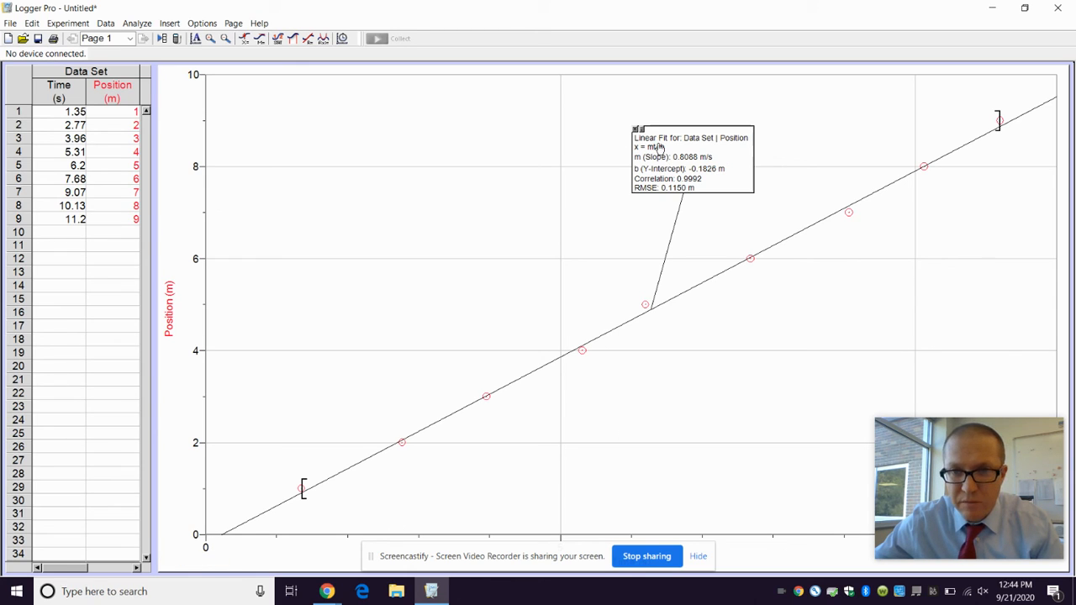
pyautogui.moveTo(693, 148)
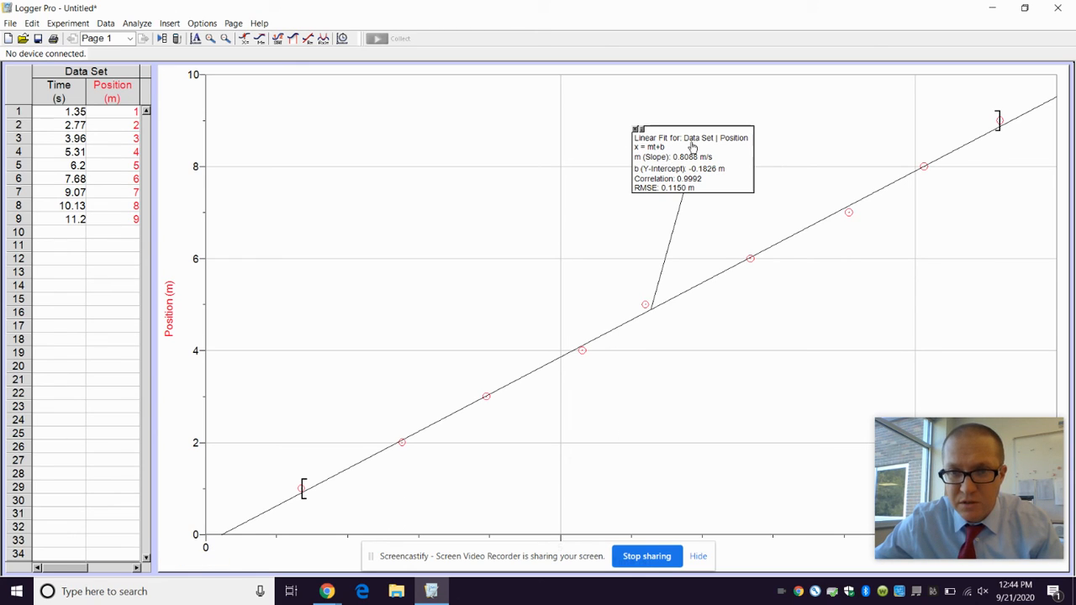
pyautogui.click(10, 24)
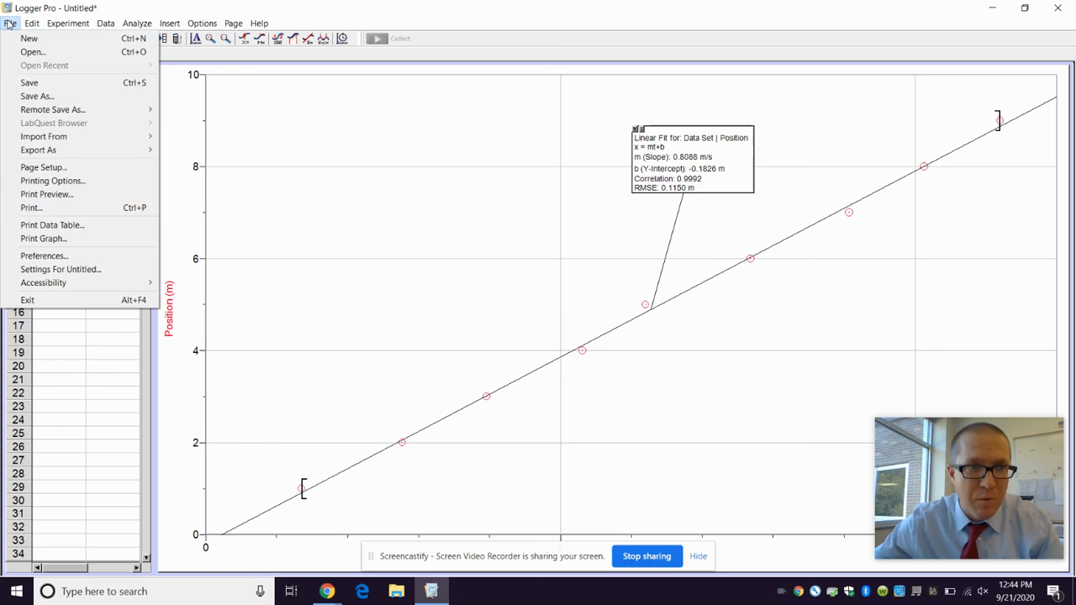
pyautogui.moveTo(30, 208)
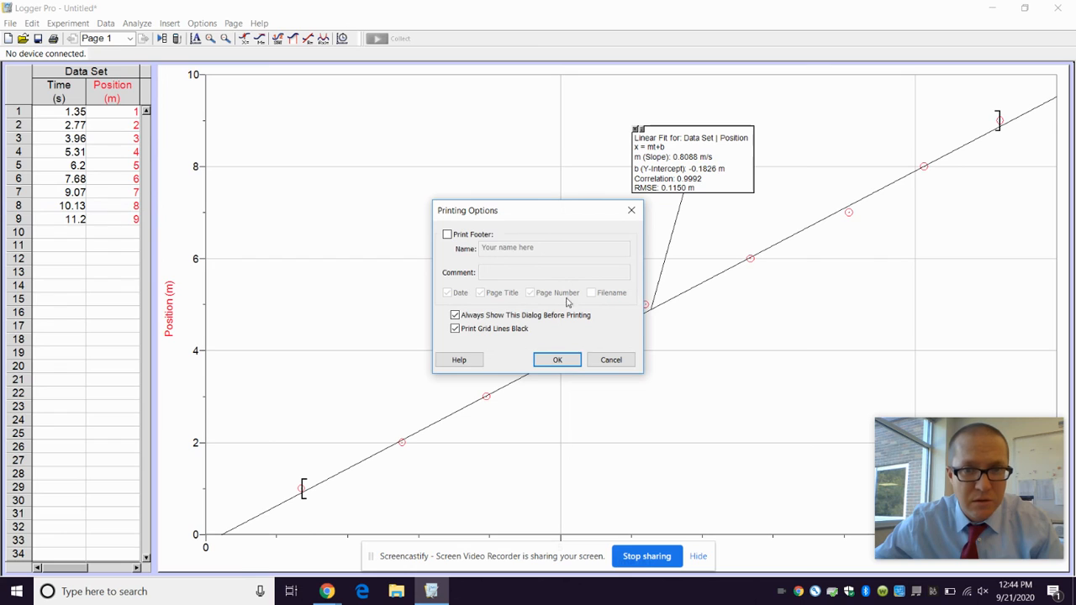
pyautogui.click(447, 234)
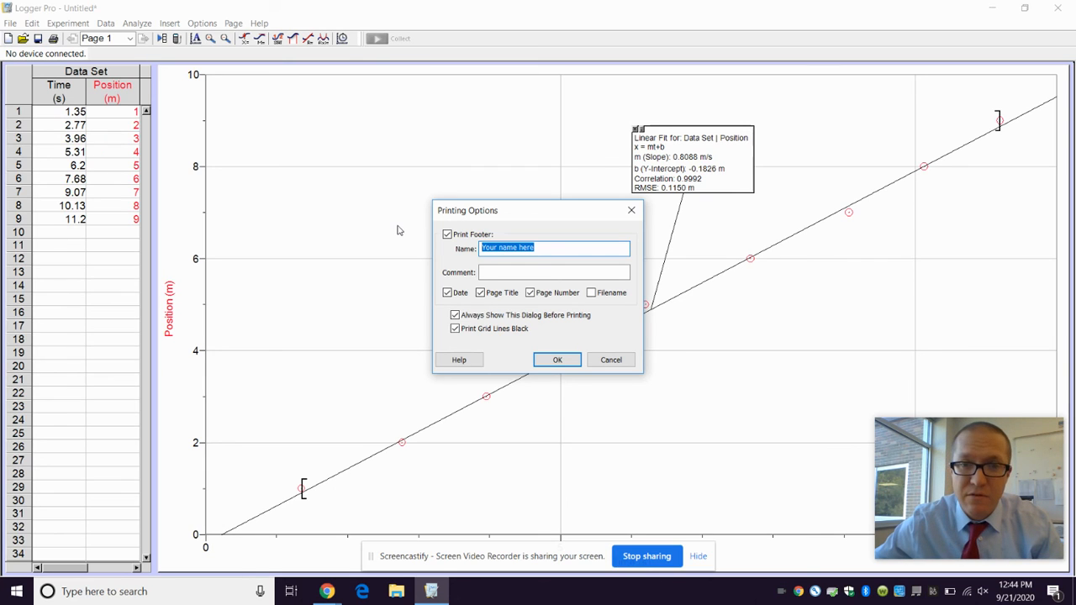
pyautogui.click(553, 273)
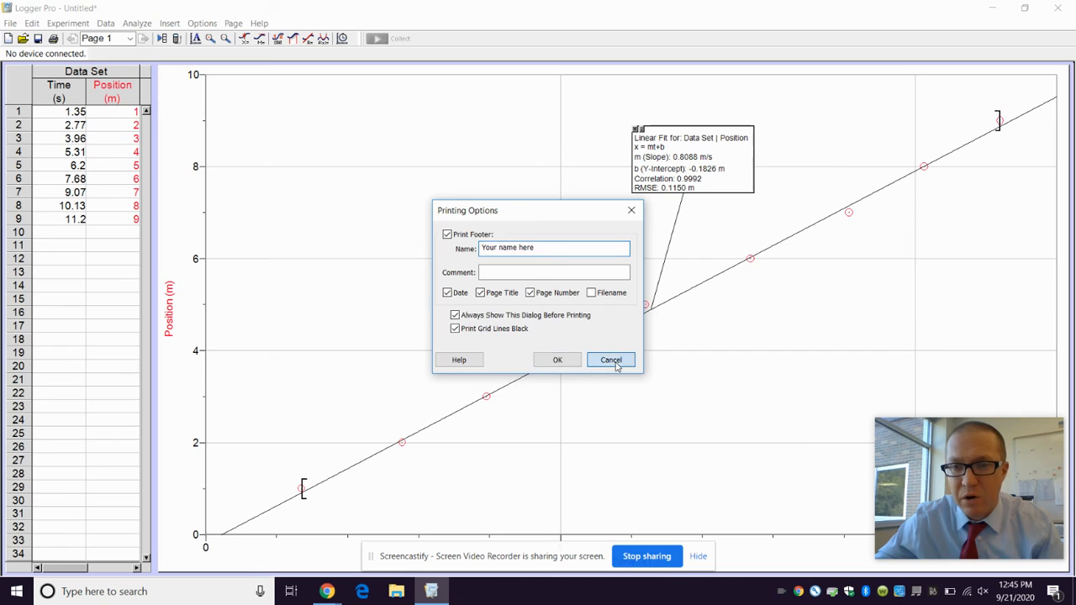
pyautogui.click(612, 360)
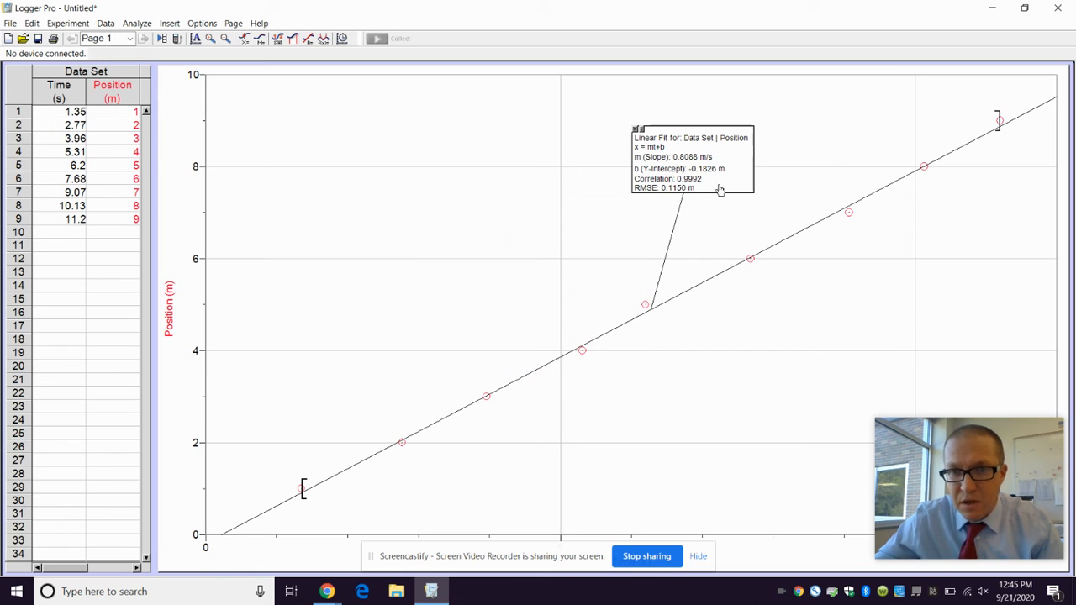
pyautogui.moveTo(1015, 154)
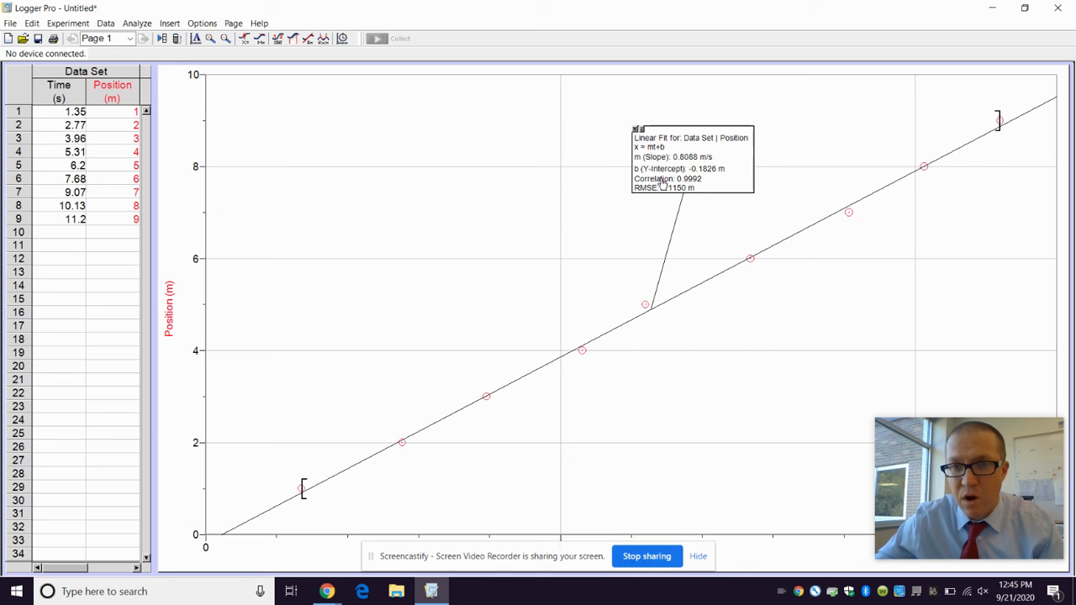
pyautogui.moveTo(995, 301)
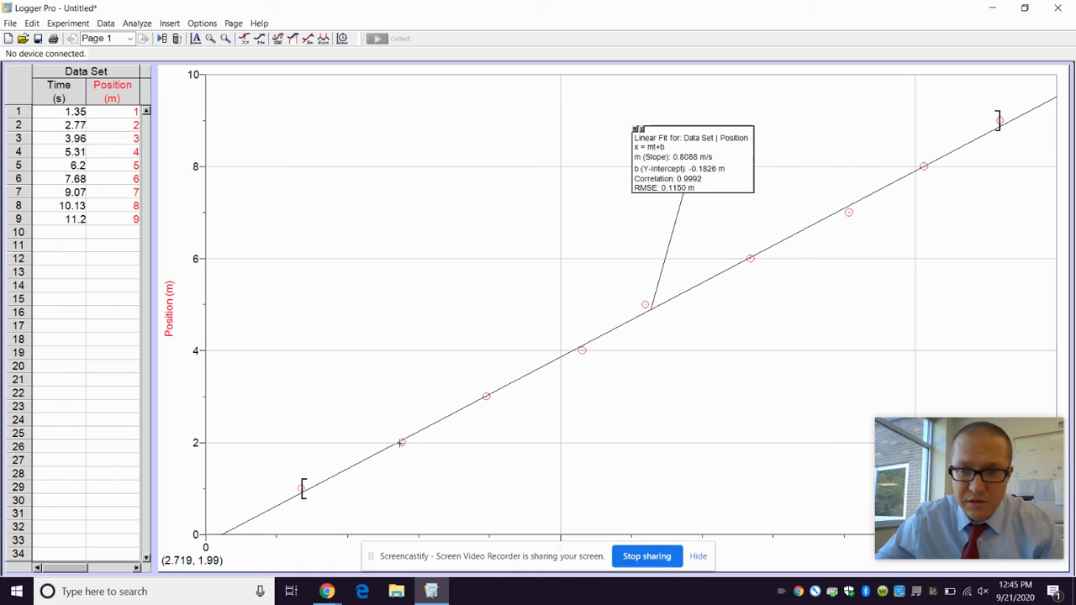
pyautogui.moveTo(397, 420)
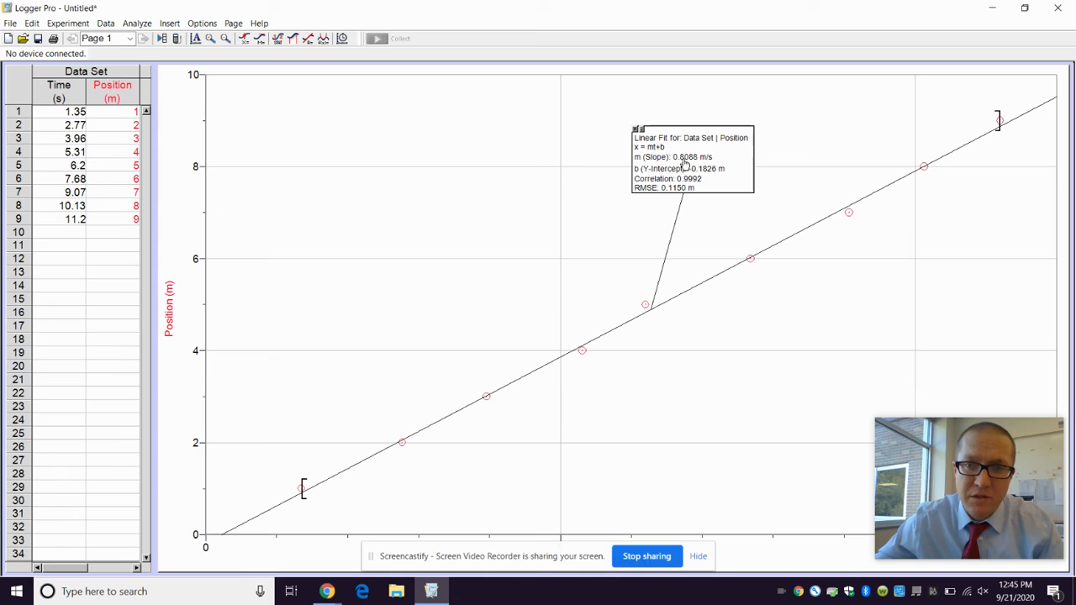
pyautogui.moveTo(346, 274)
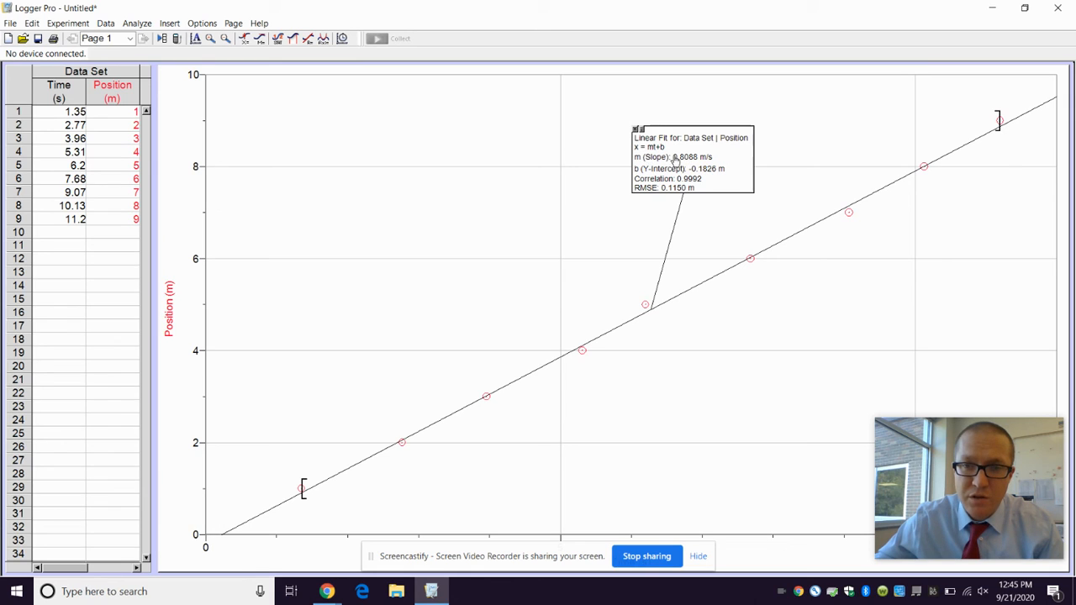
pyautogui.moveTo(682, 165)
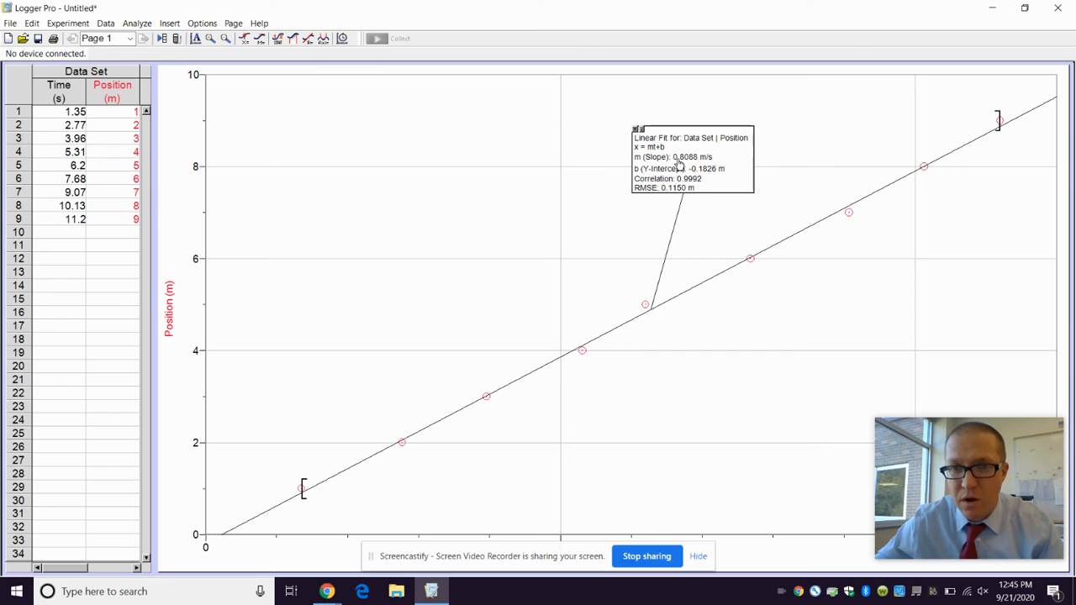
pyautogui.moveTo(713, 177)
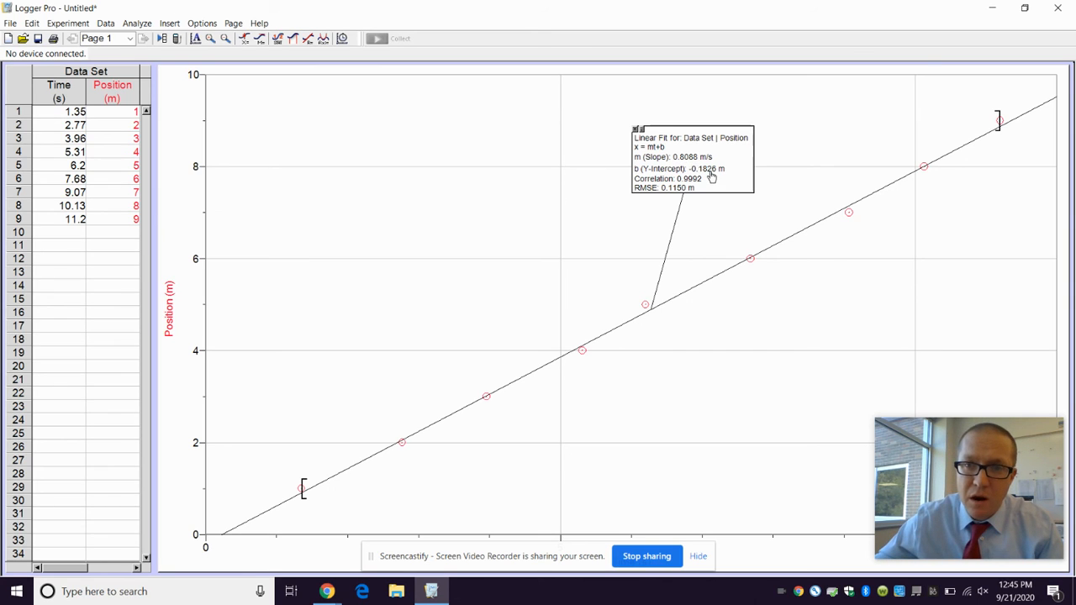
pyautogui.moveTo(721, 191)
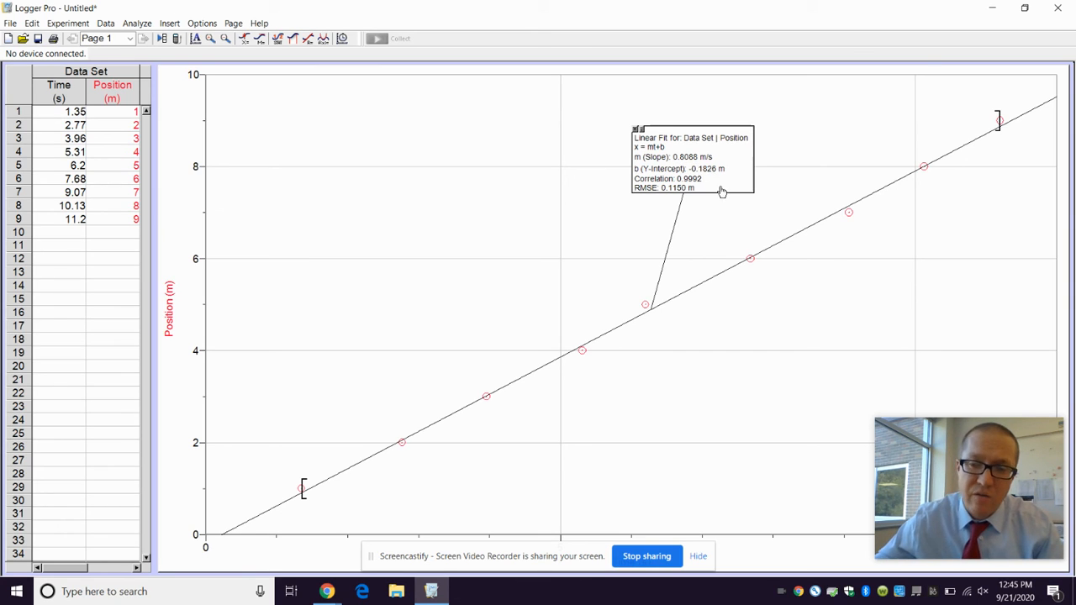
pyautogui.moveTo(676, 171)
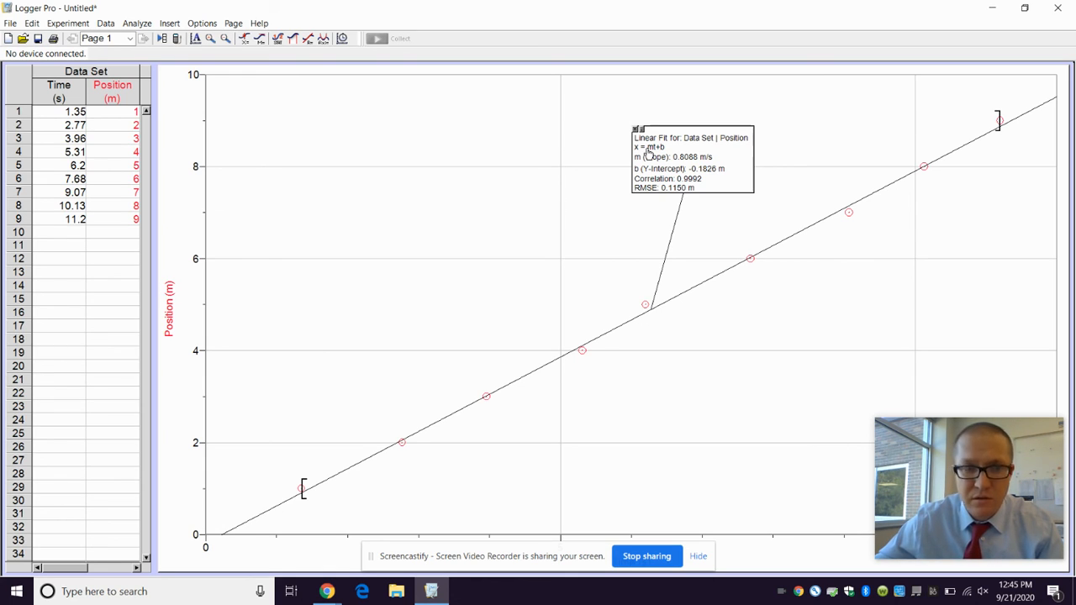
pyautogui.moveTo(619, 188)
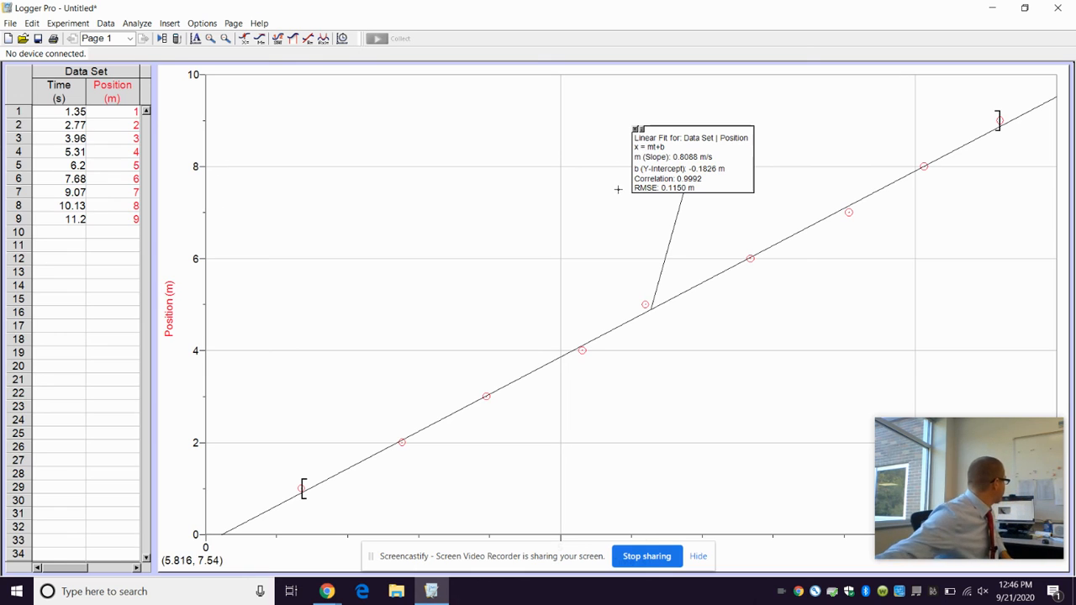
pyautogui.moveTo(502, 144)
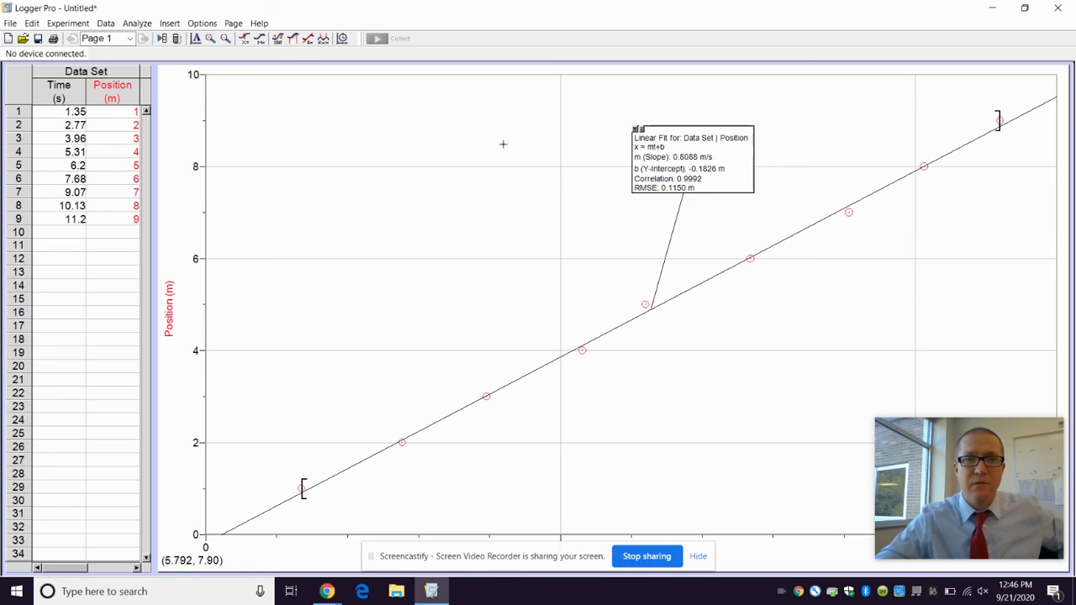